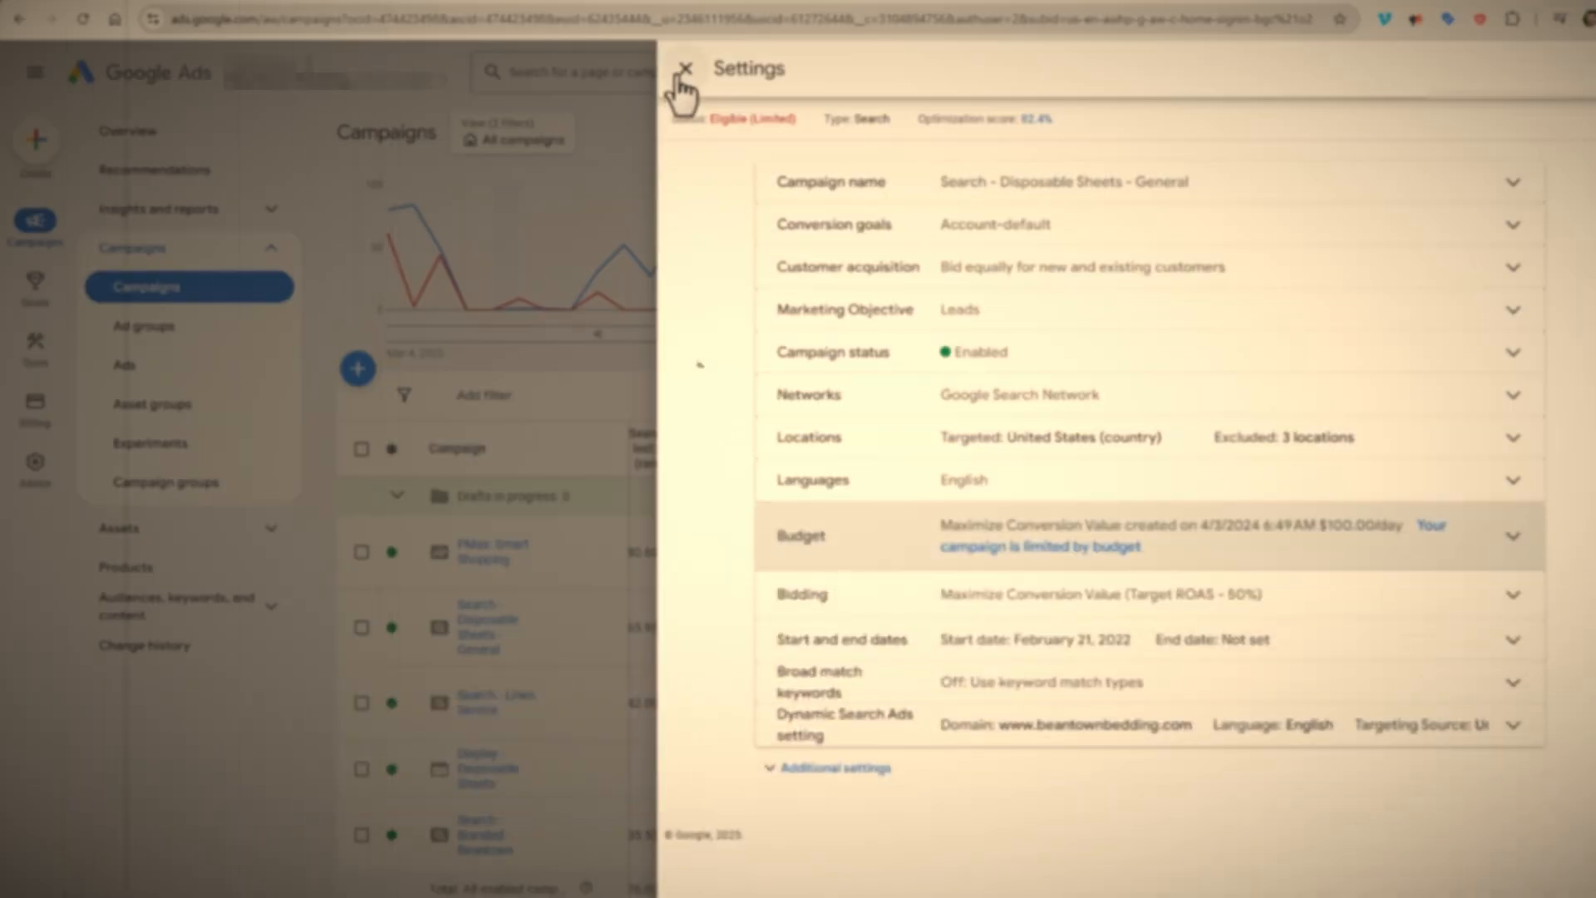
Close the campaign settings panel to reach the Goals conversion options
left_click(685, 68)
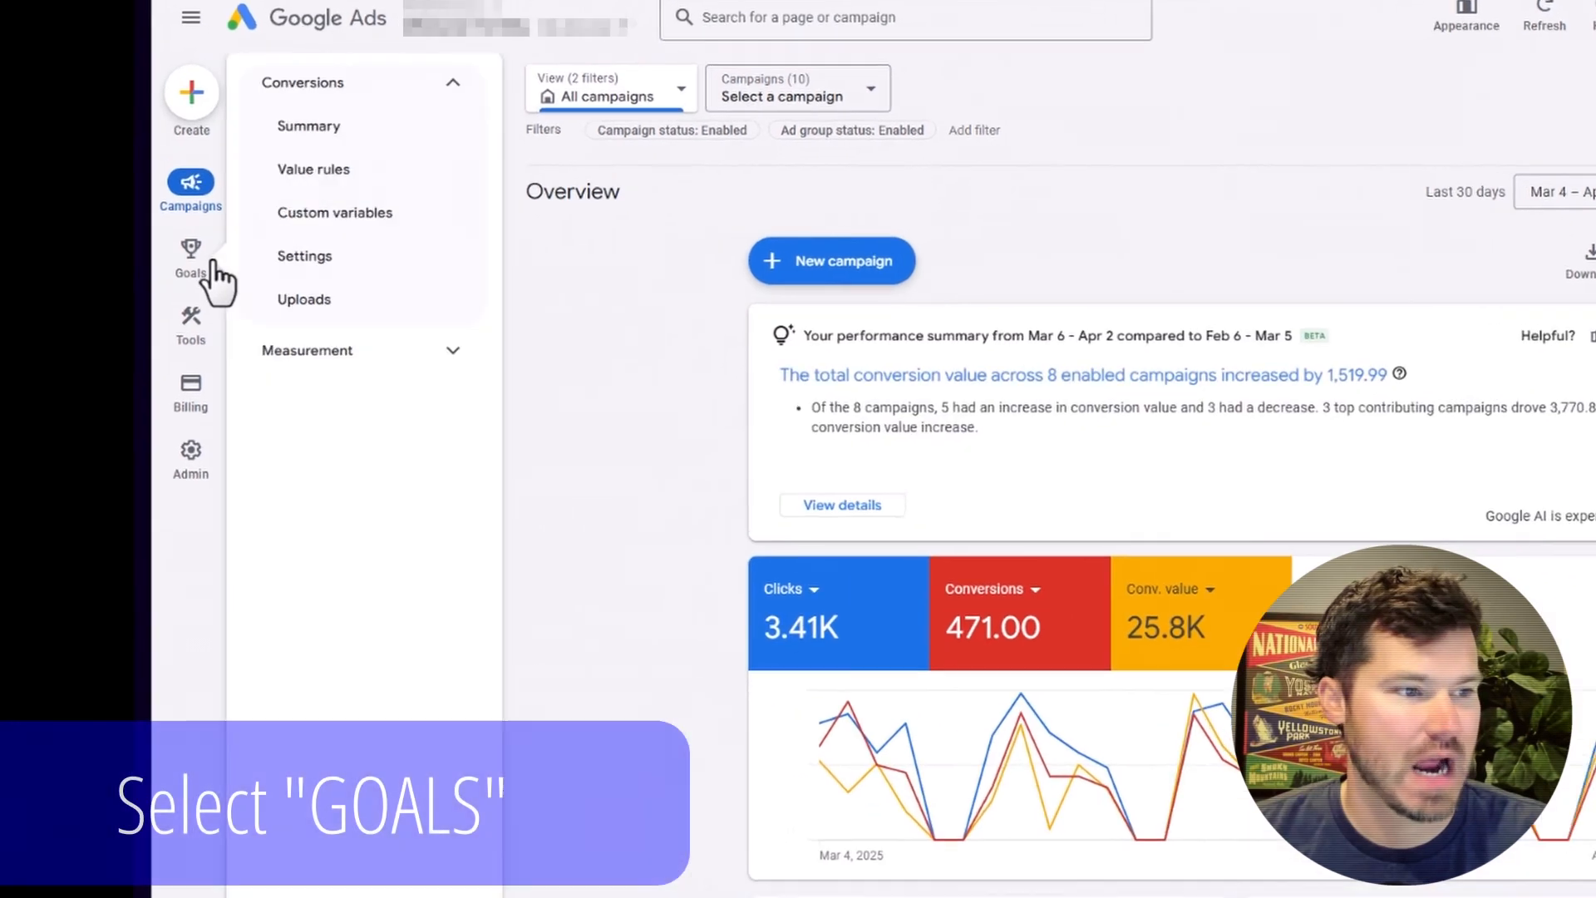
Open the Conversions summary and view all conversion actions
left_click(189, 259)
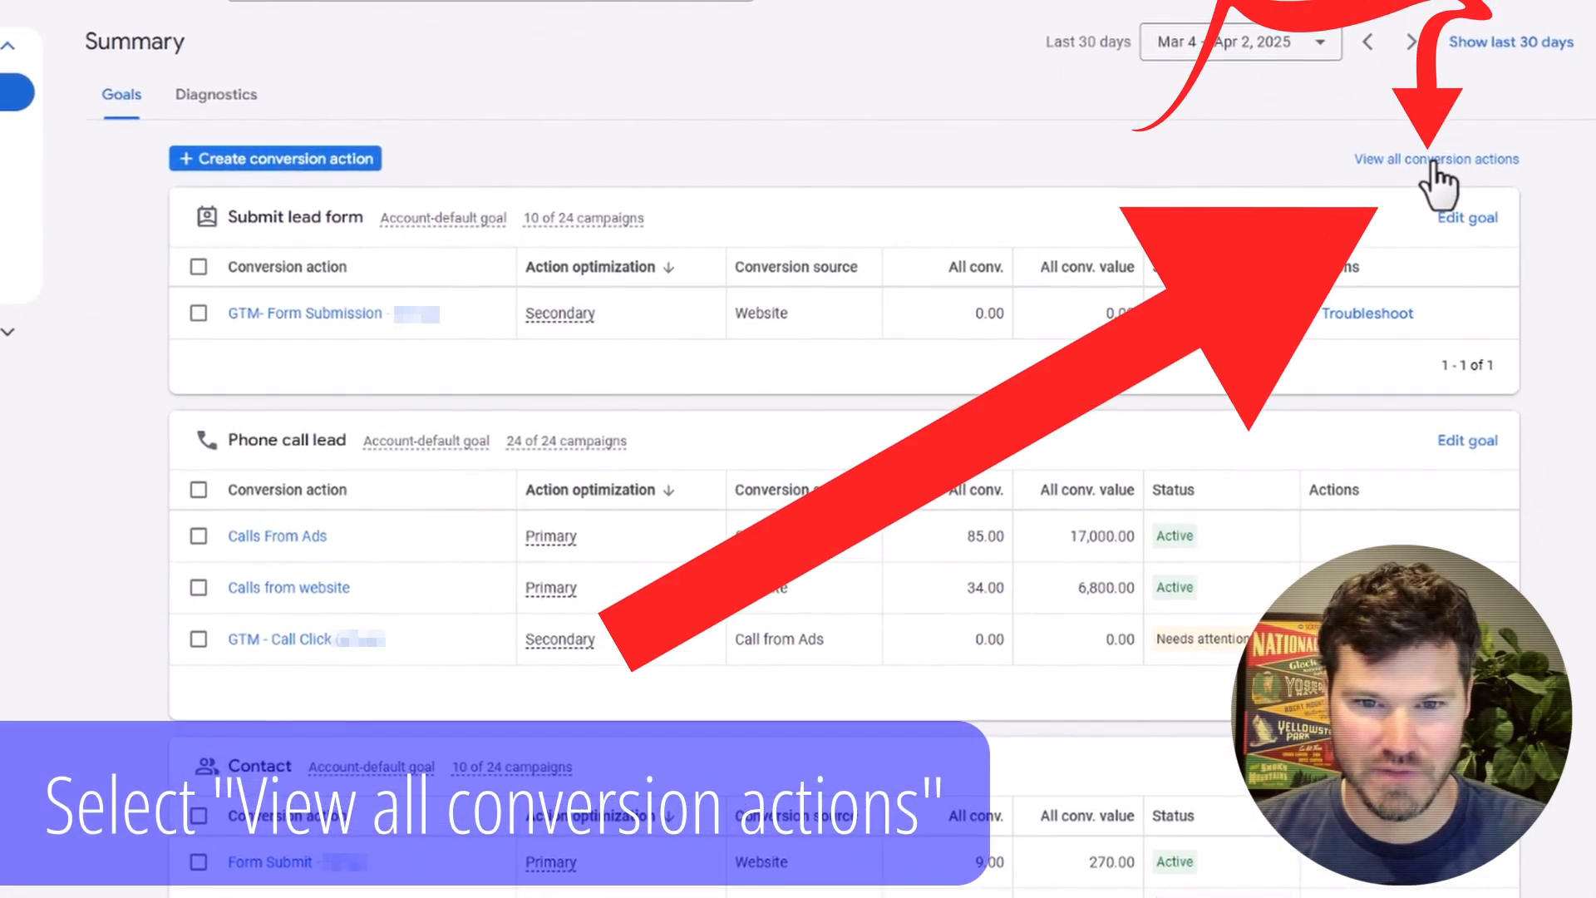
left_click(1436, 159)
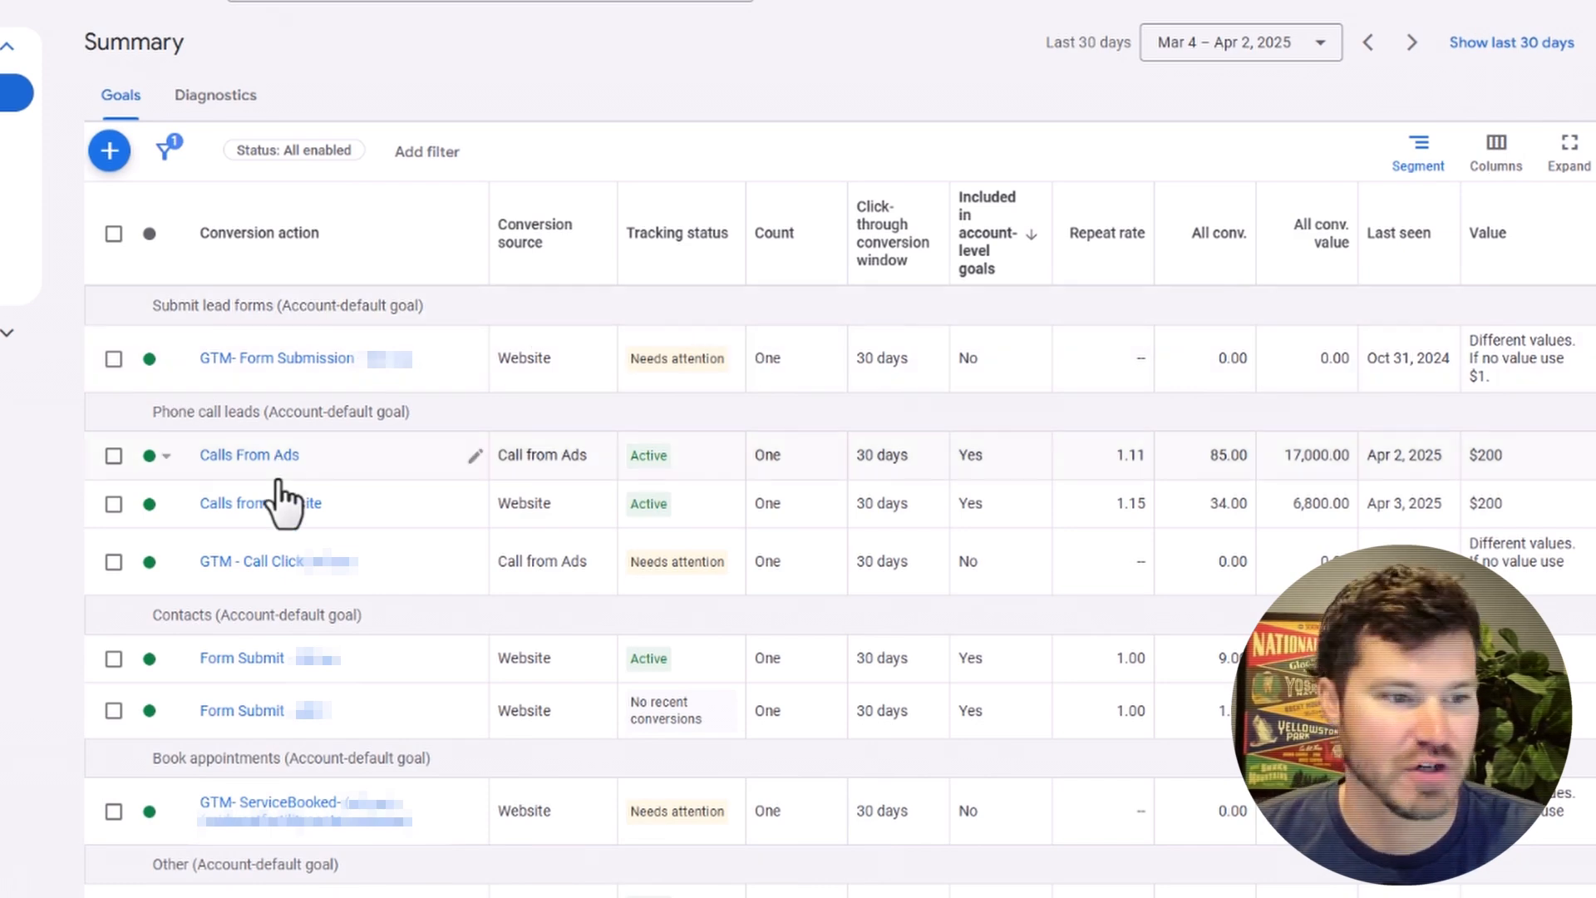
Open Calls from website and inspect its $200 per-conversion value setting
left_click(277, 357)
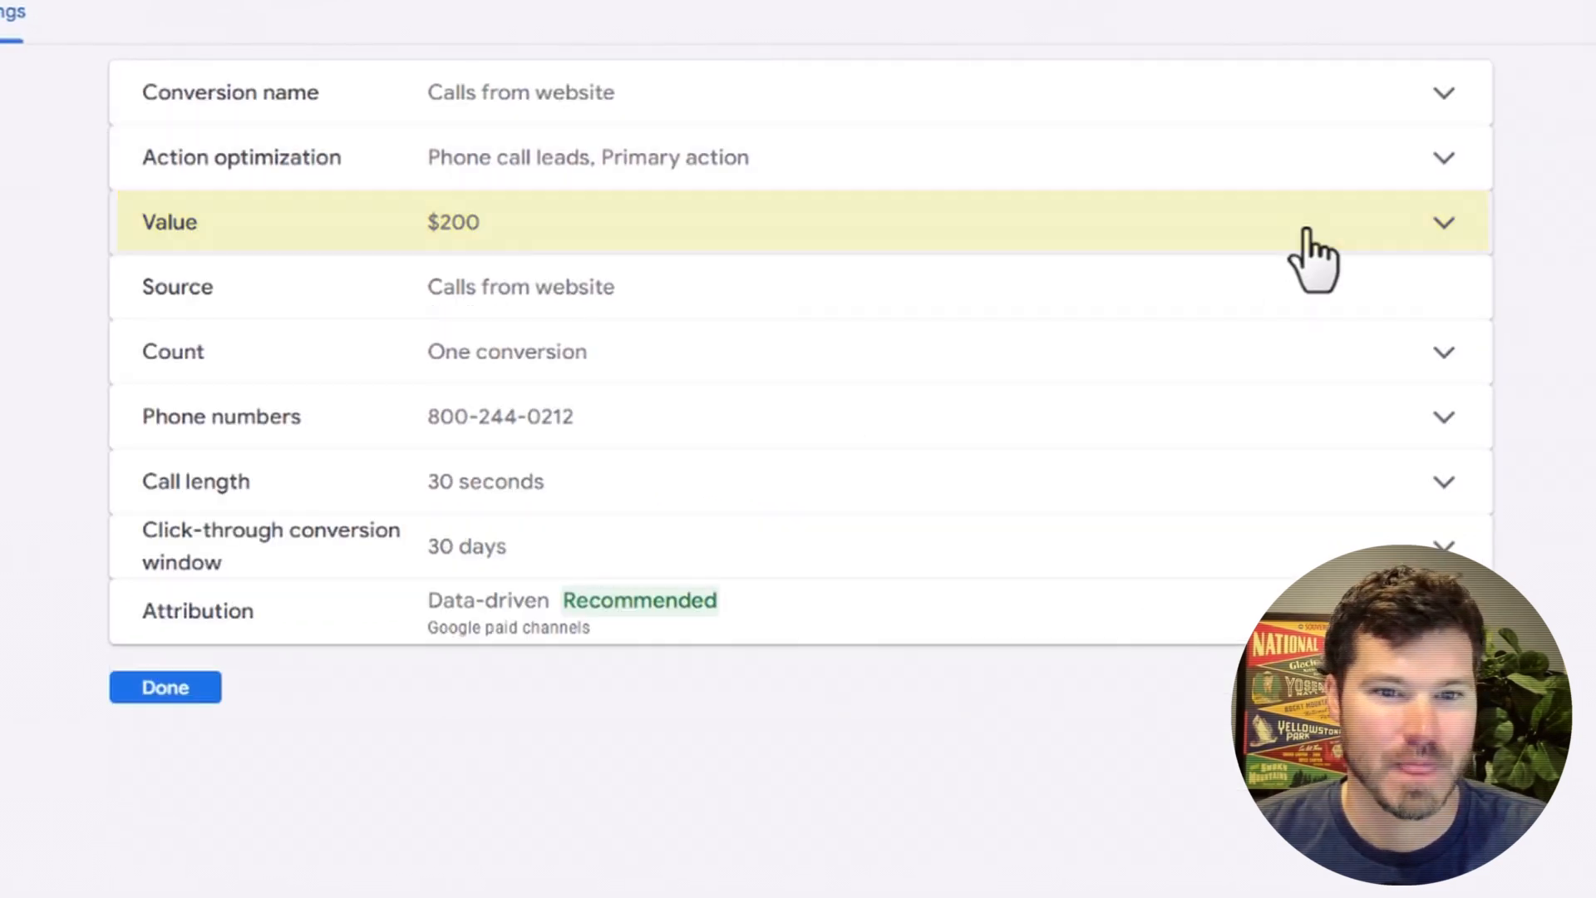
left_click(1442, 222)
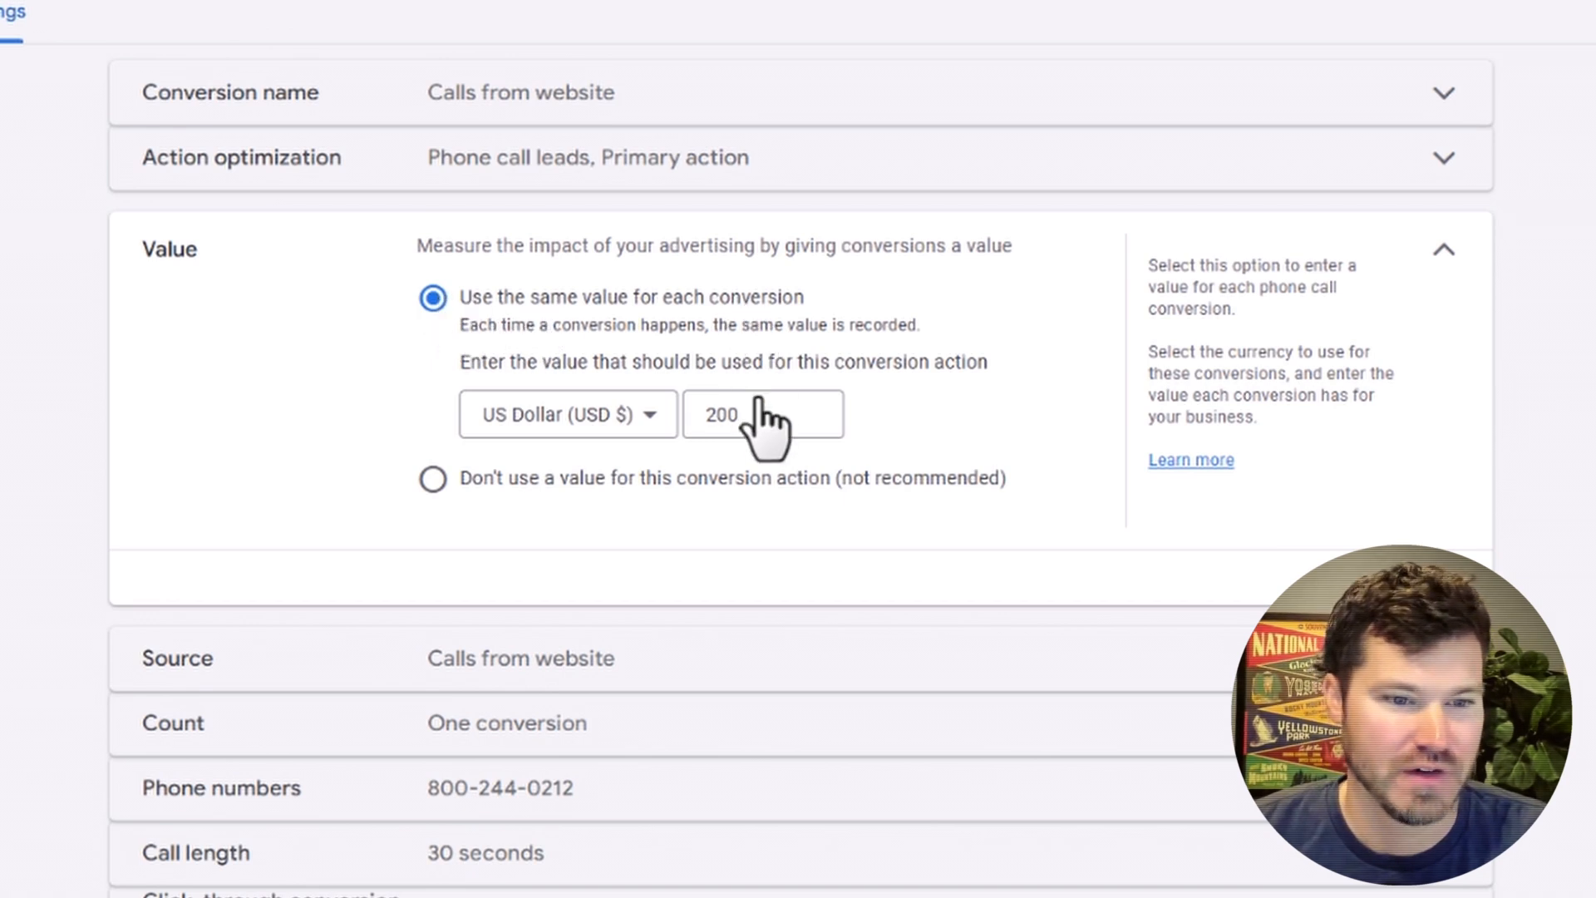
left_click(763, 413)
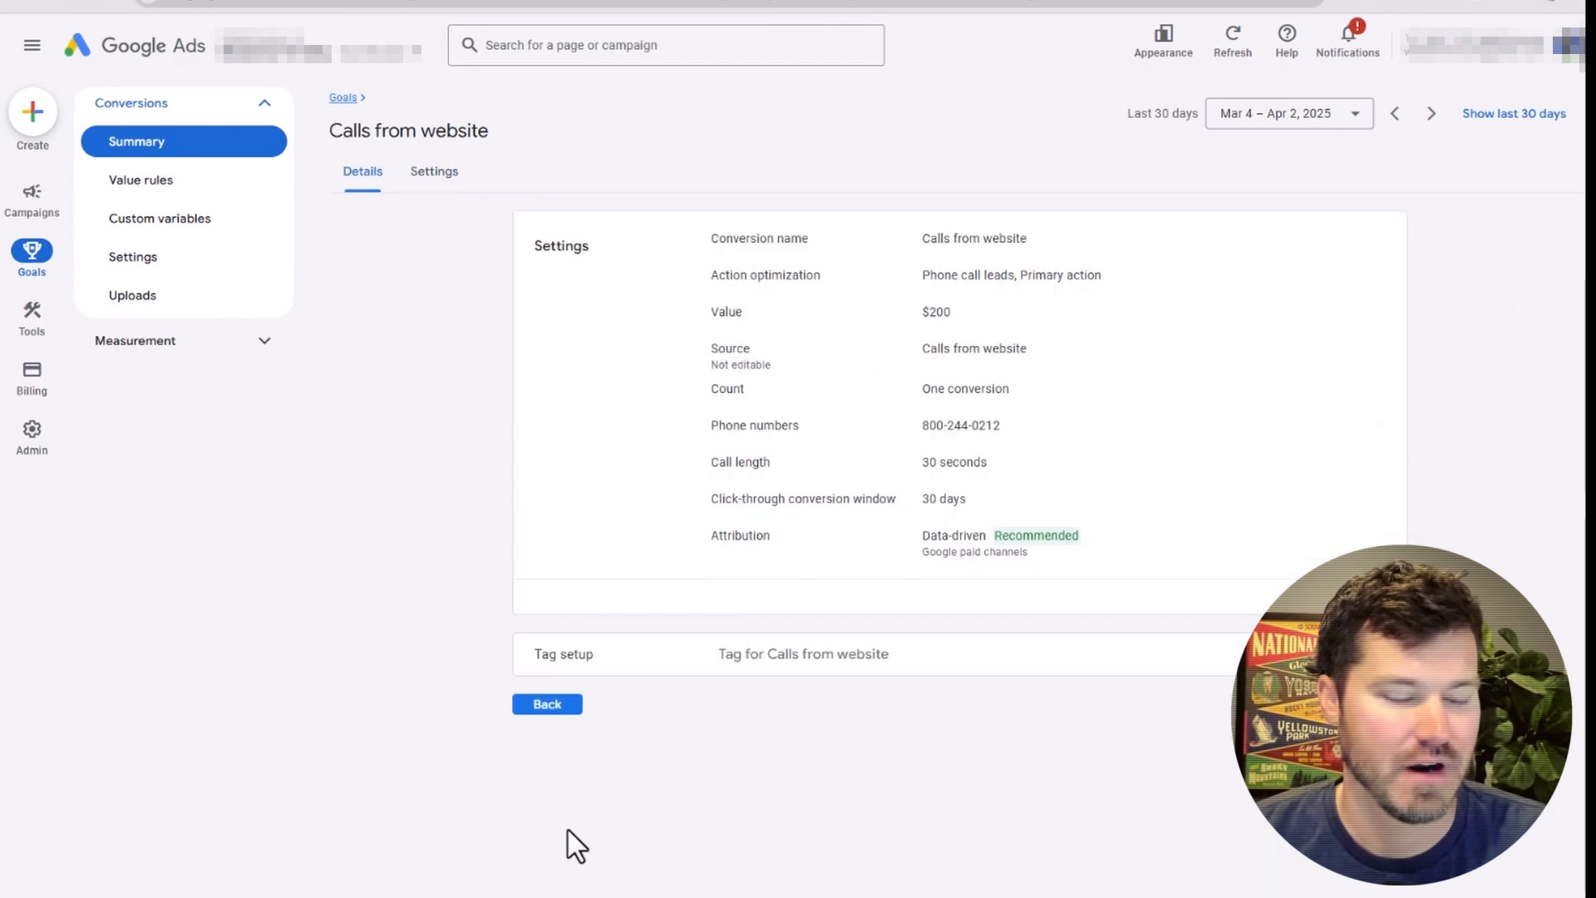
Return to the conversions summary and open the form submission conversion action
left_click(547, 704)
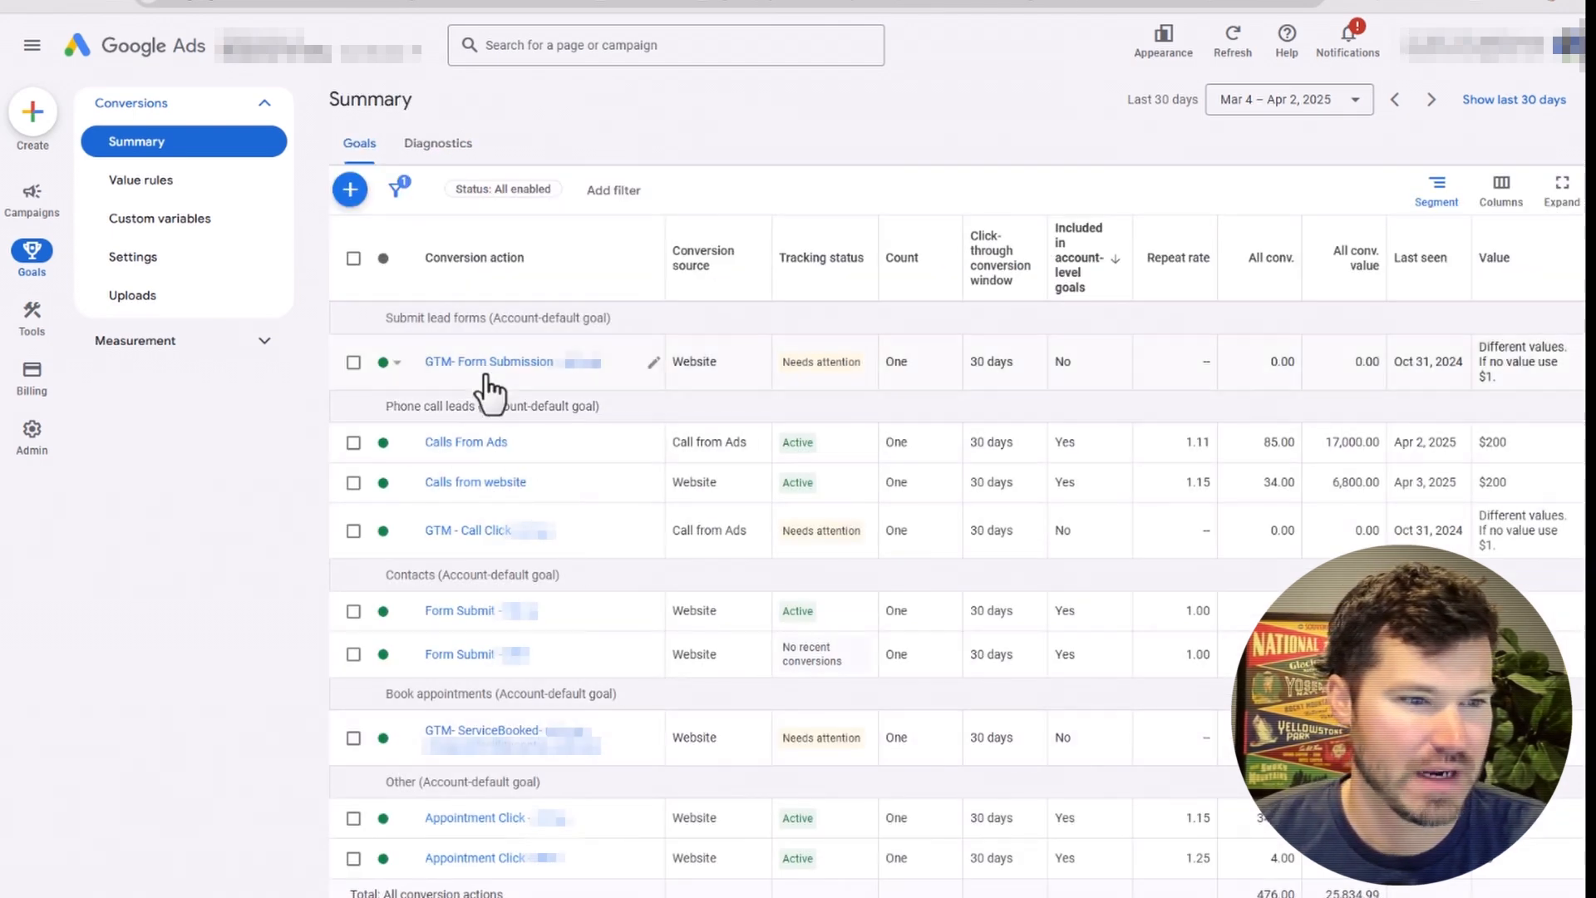
left_click(490, 362)
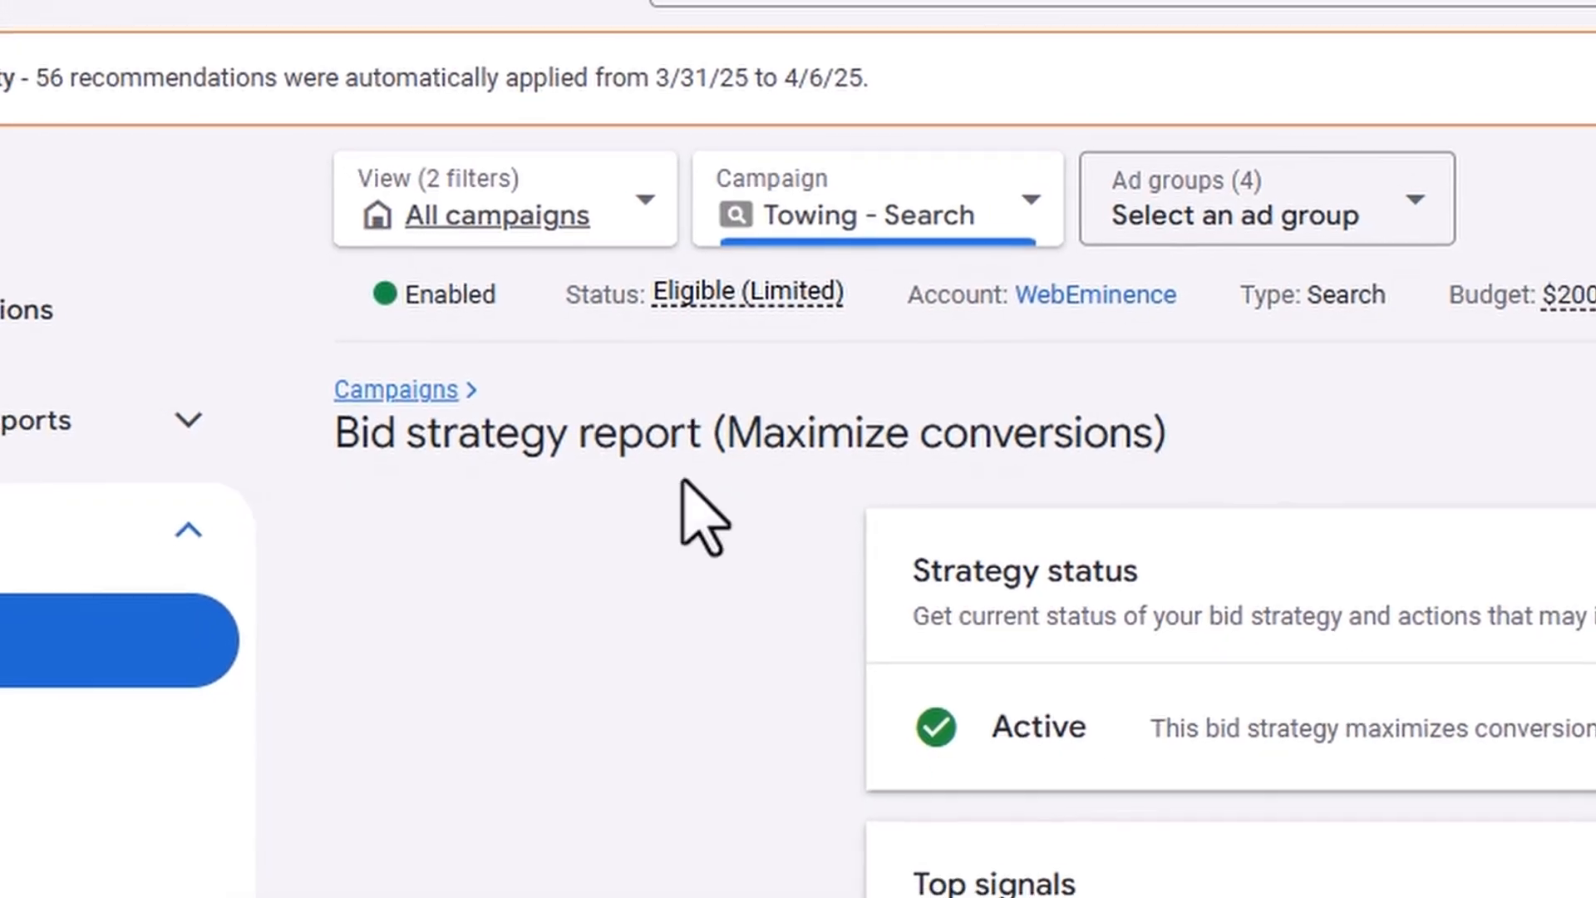
Scroll through the Towing - Search performance history, then return to the summary
scroll("down", 3)
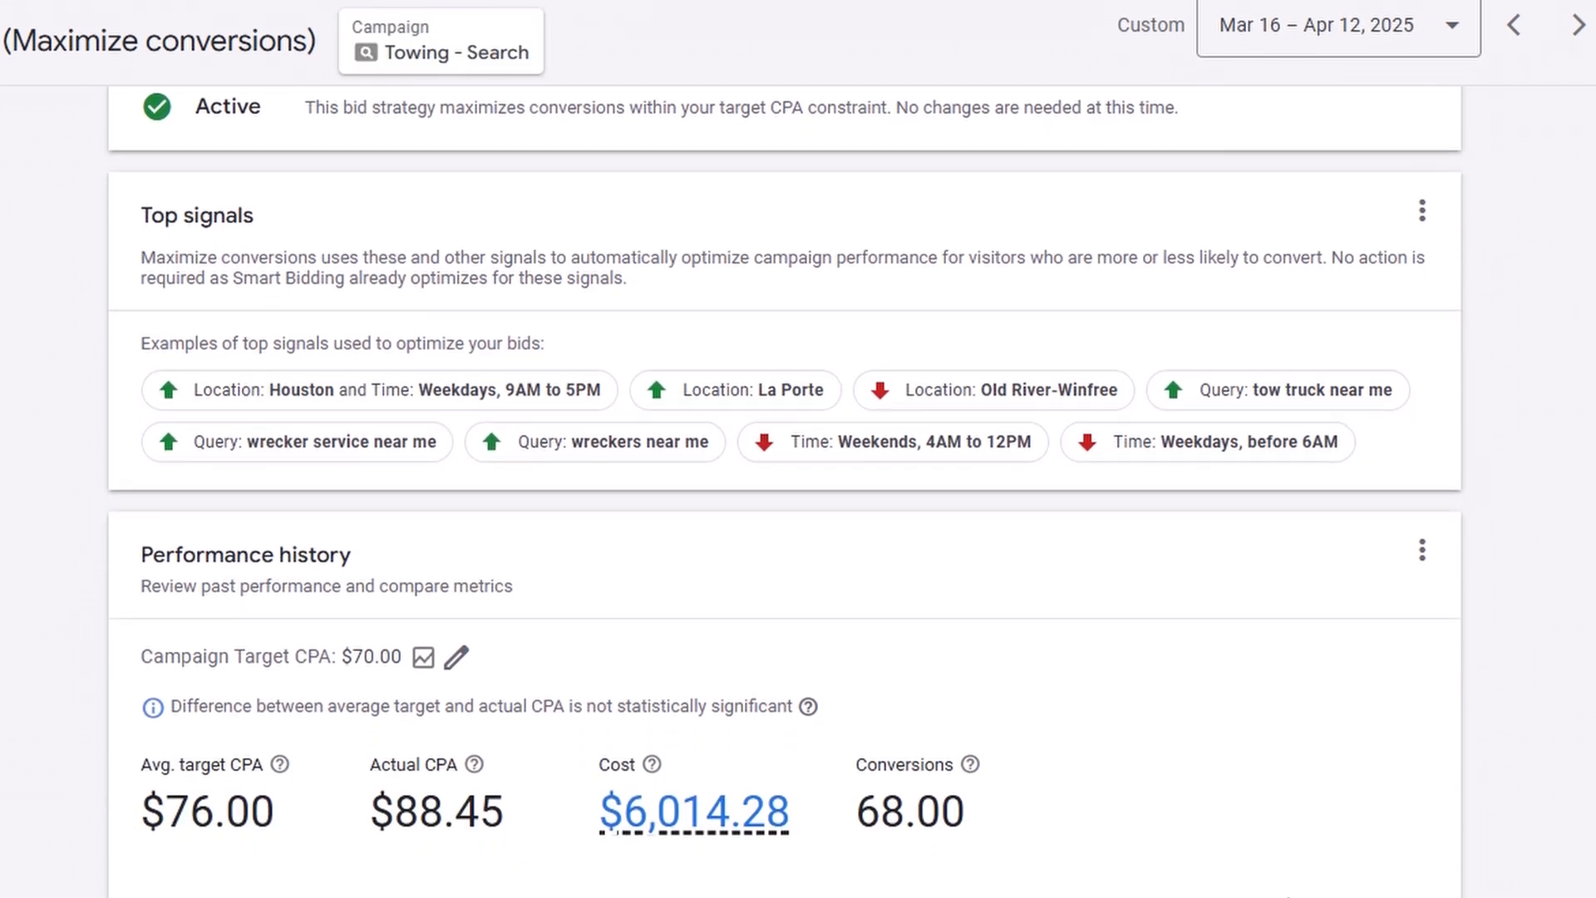
scroll("down", 3)
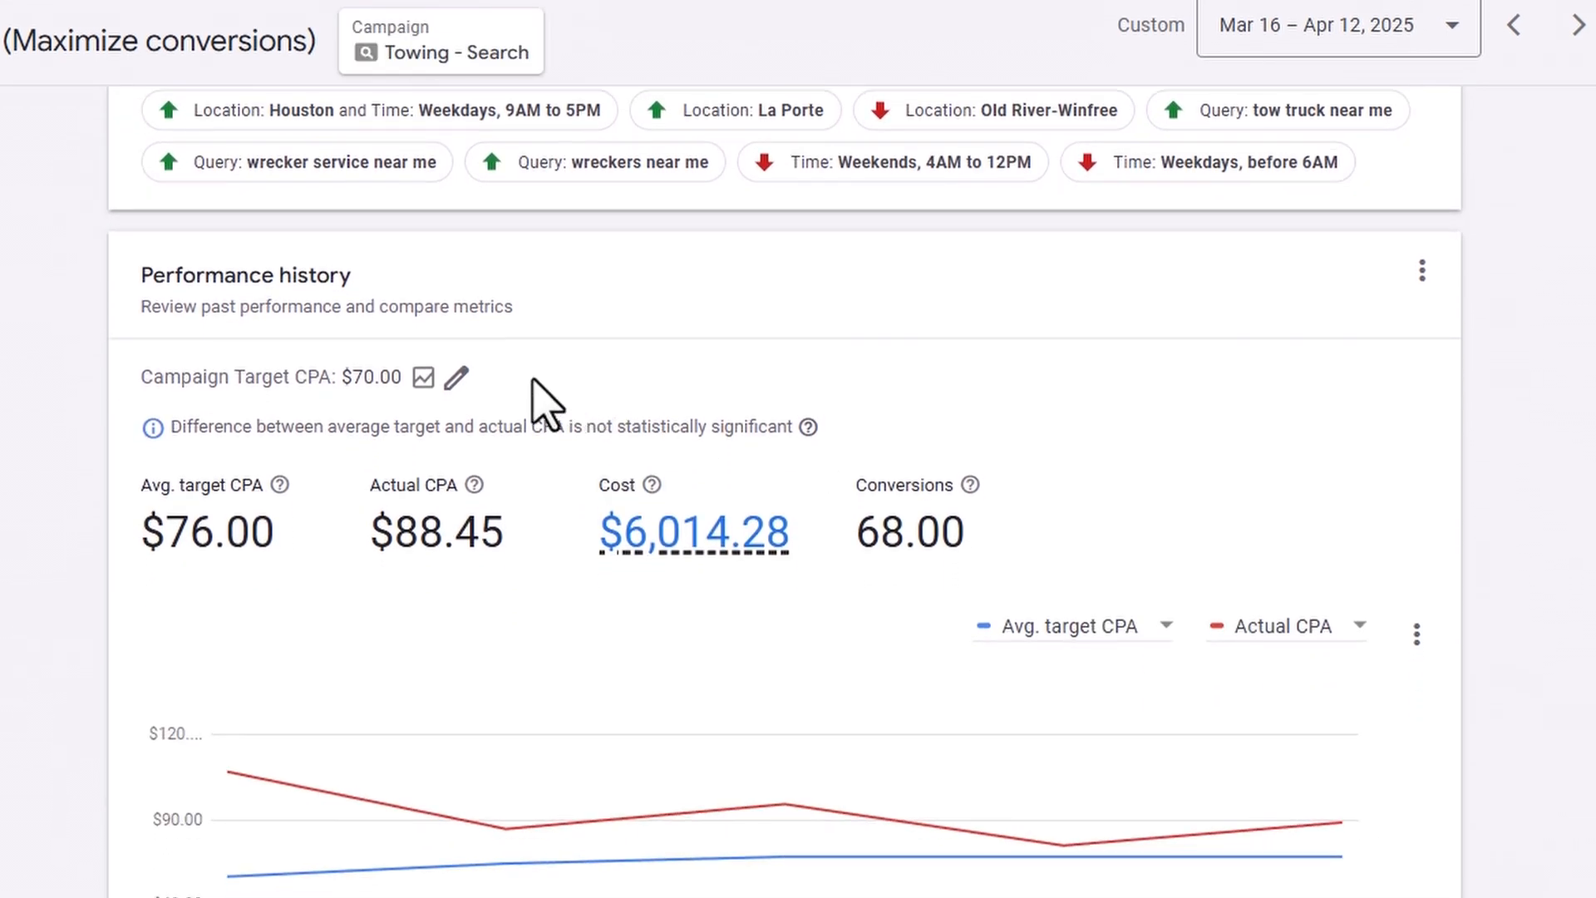
left_click(456, 378)
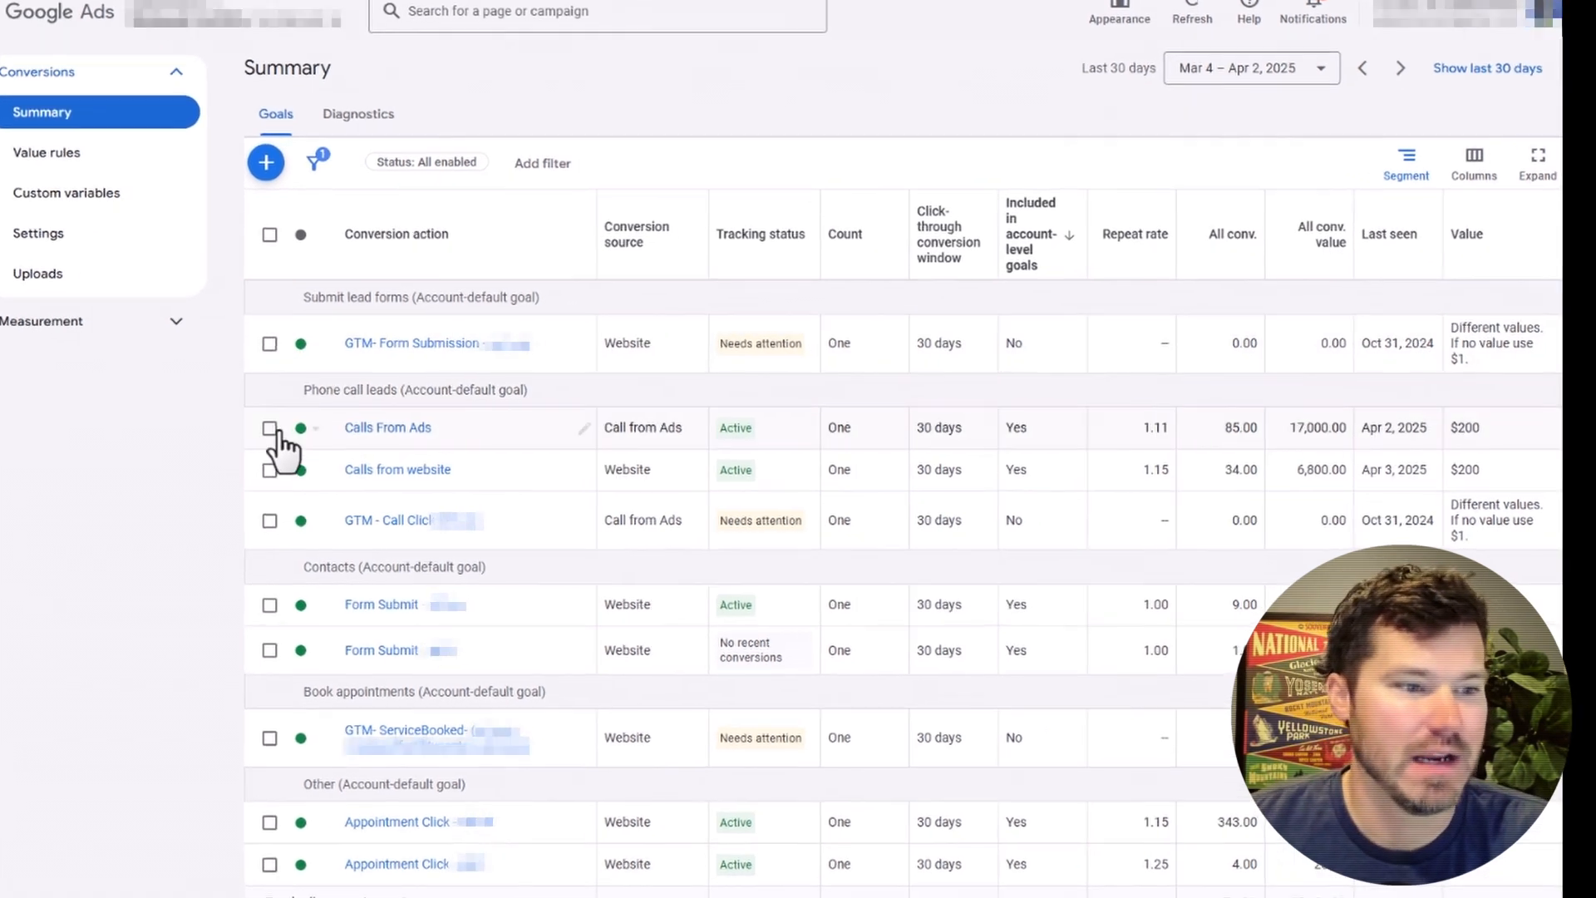
Select Calls From Ads, Calls from website and the $30 Form Submit action
left_click(270, 427)
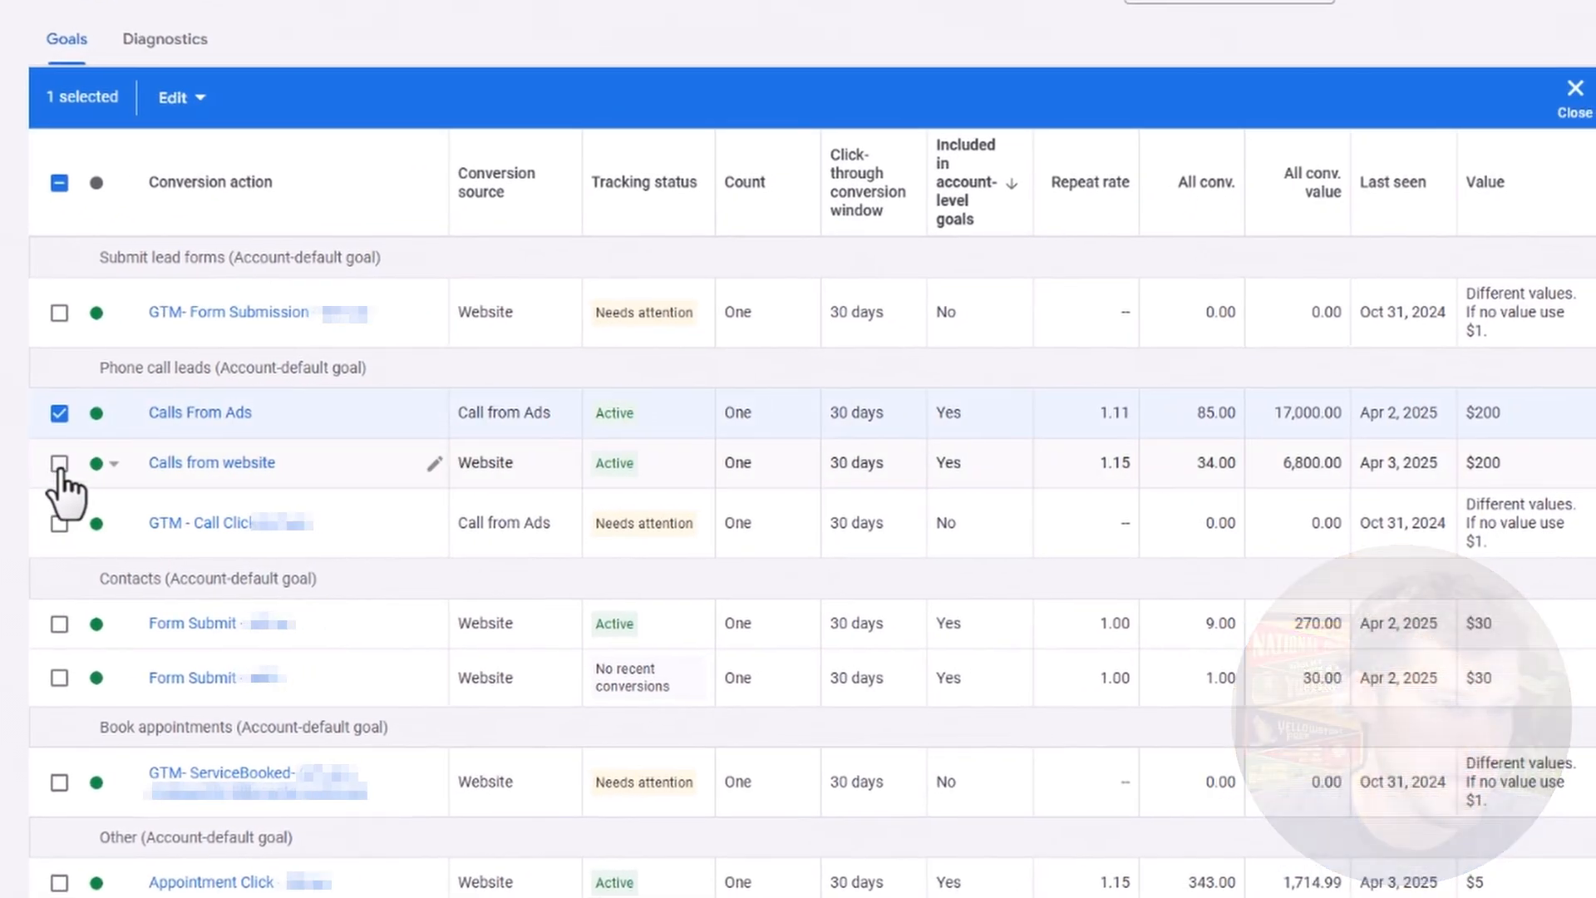
left_click(58, 462)
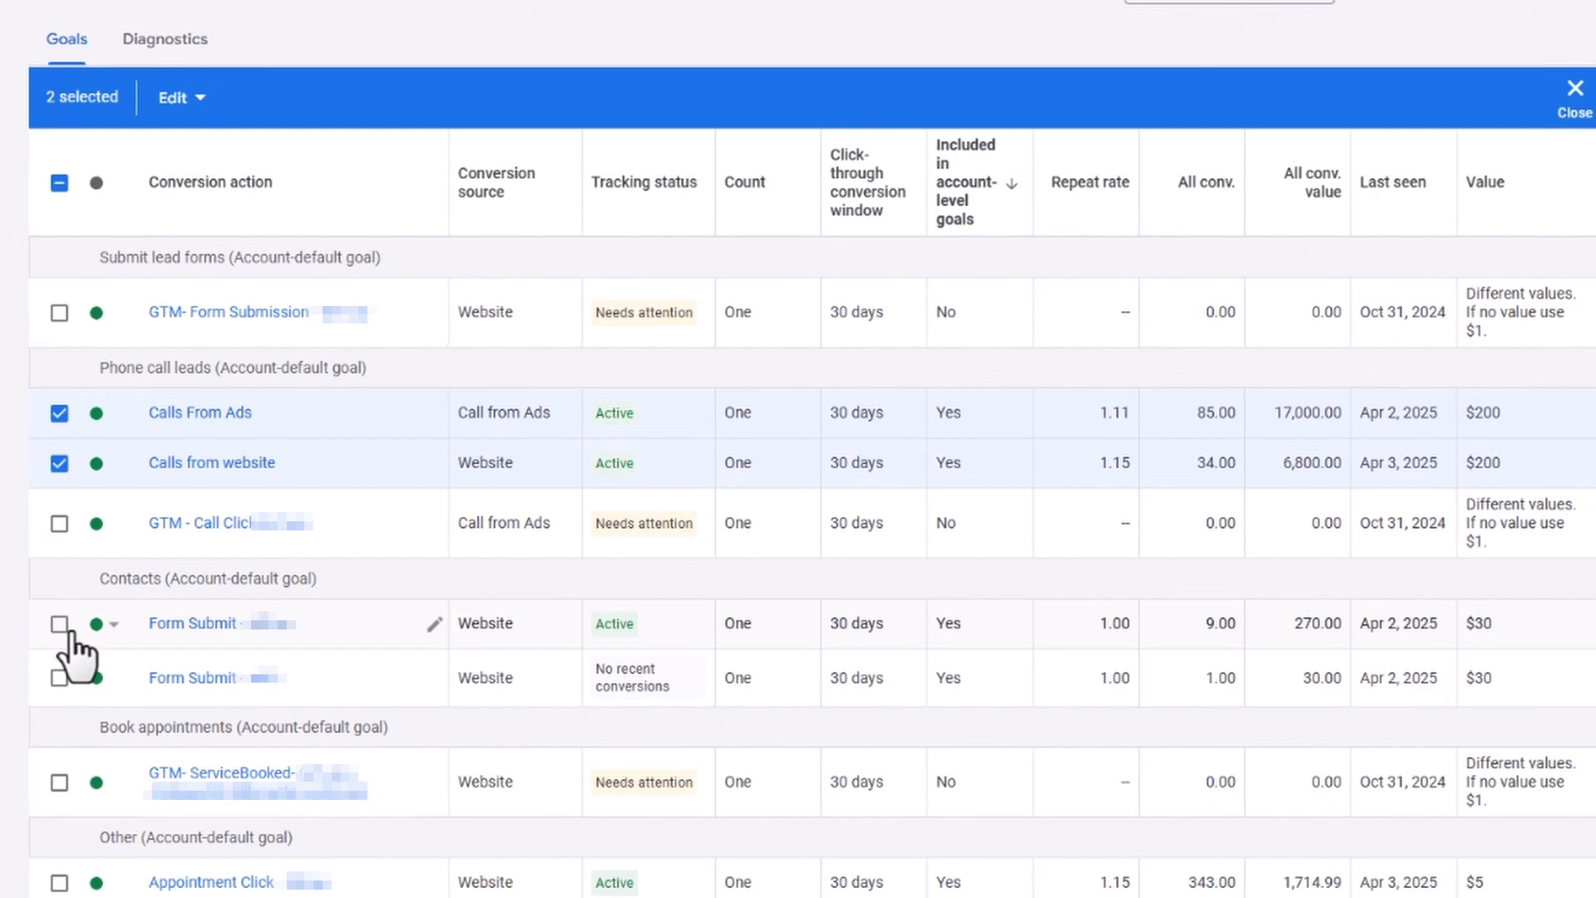
left_click(58, 625)
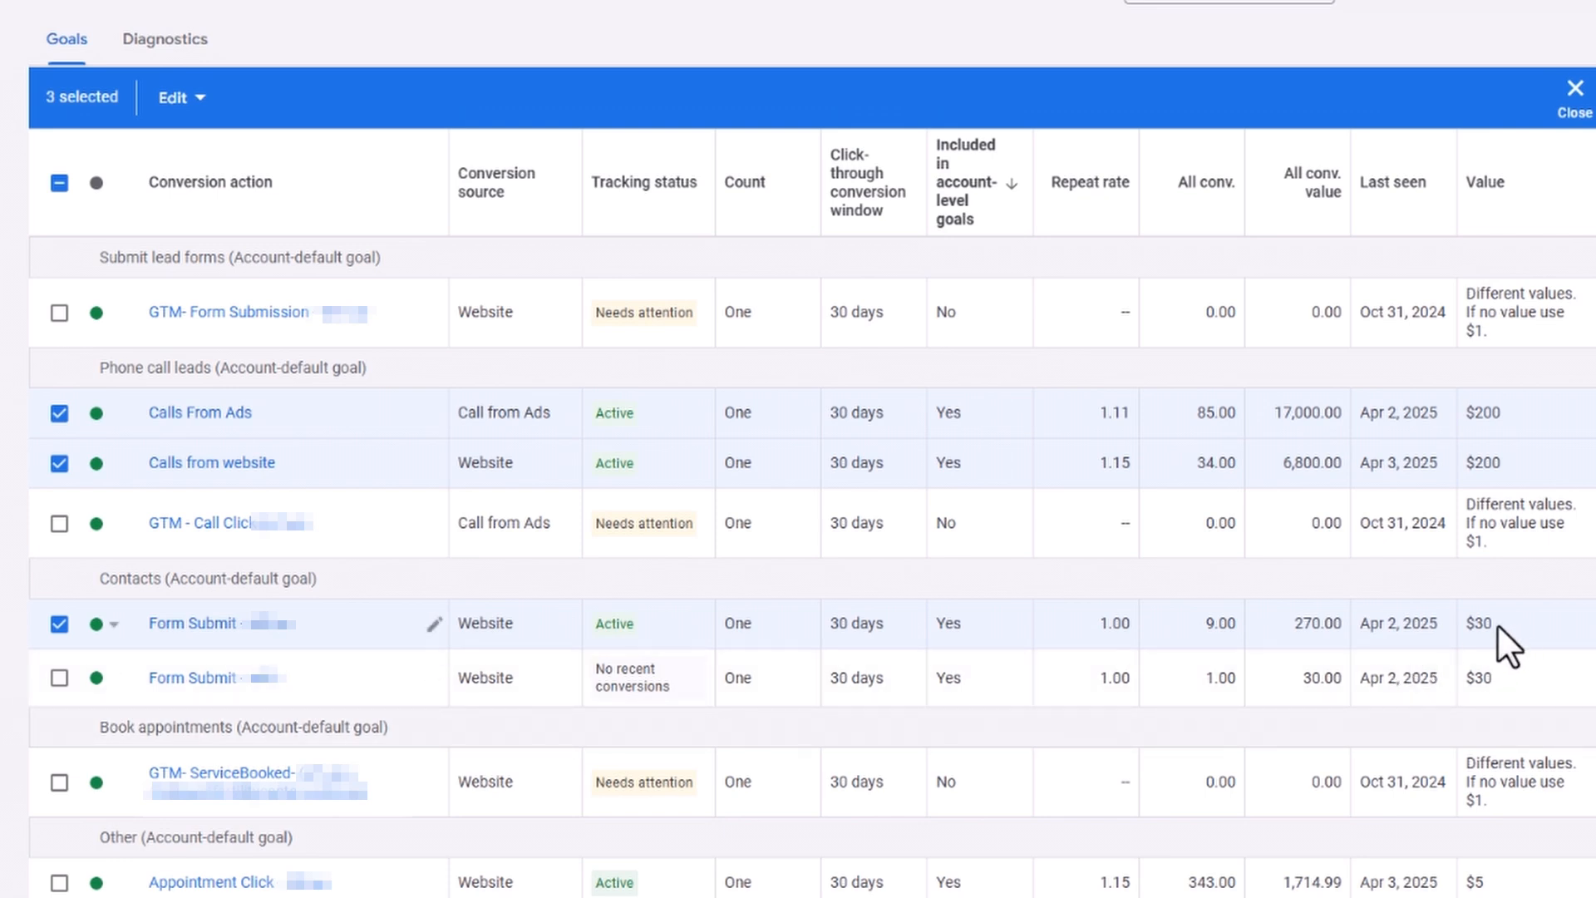
double_click(1479, 622)
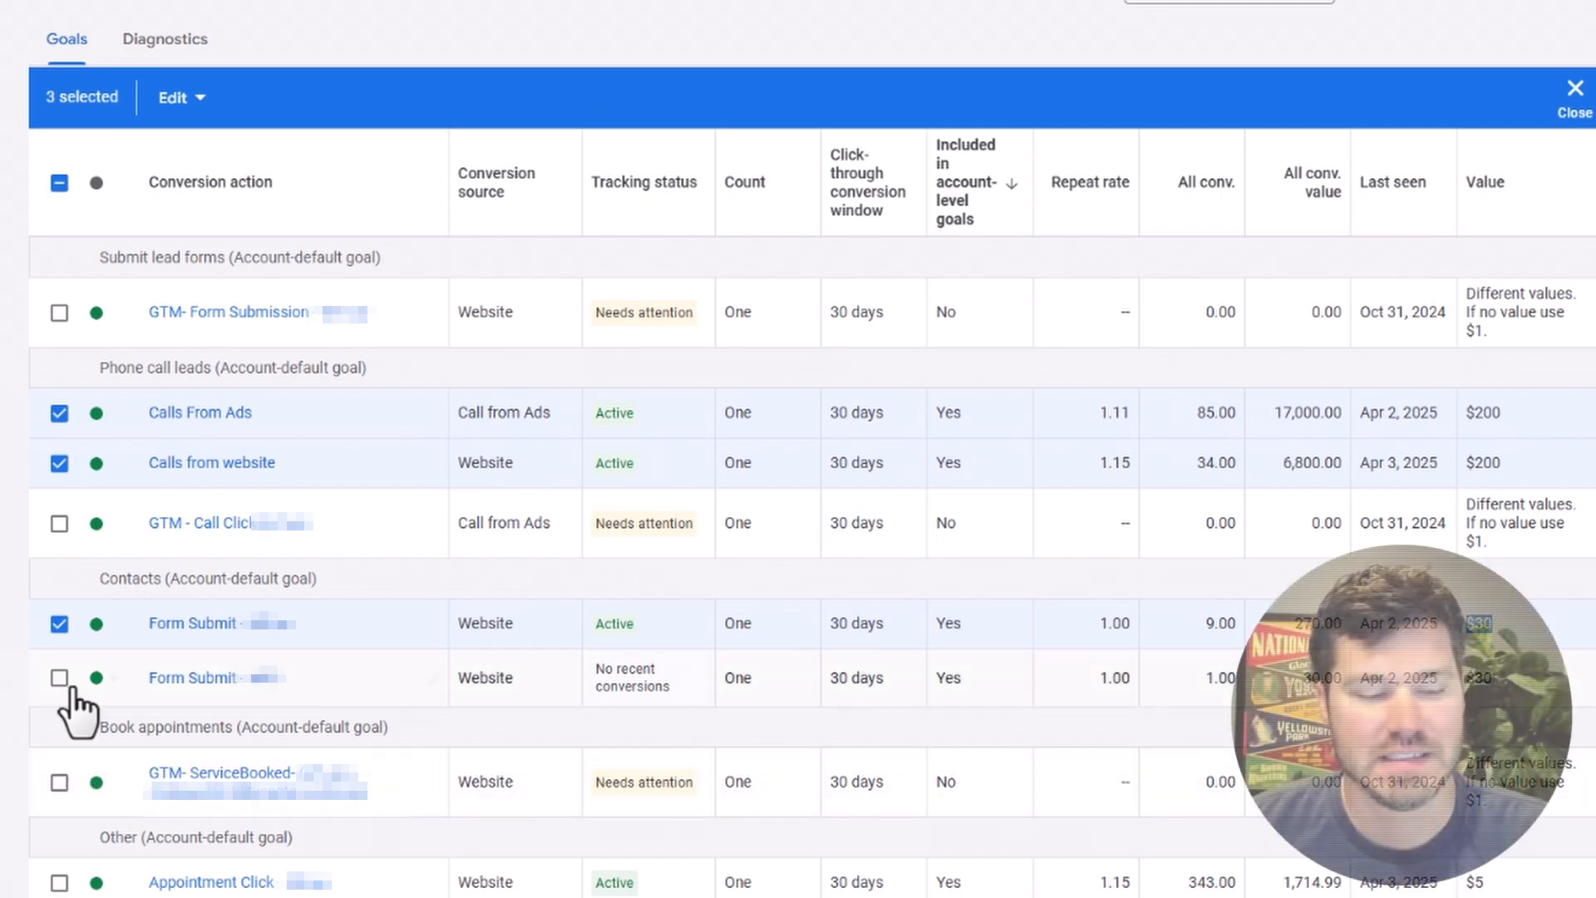
Scroll down and select the first appointment click conversion
scroll("down", 3)
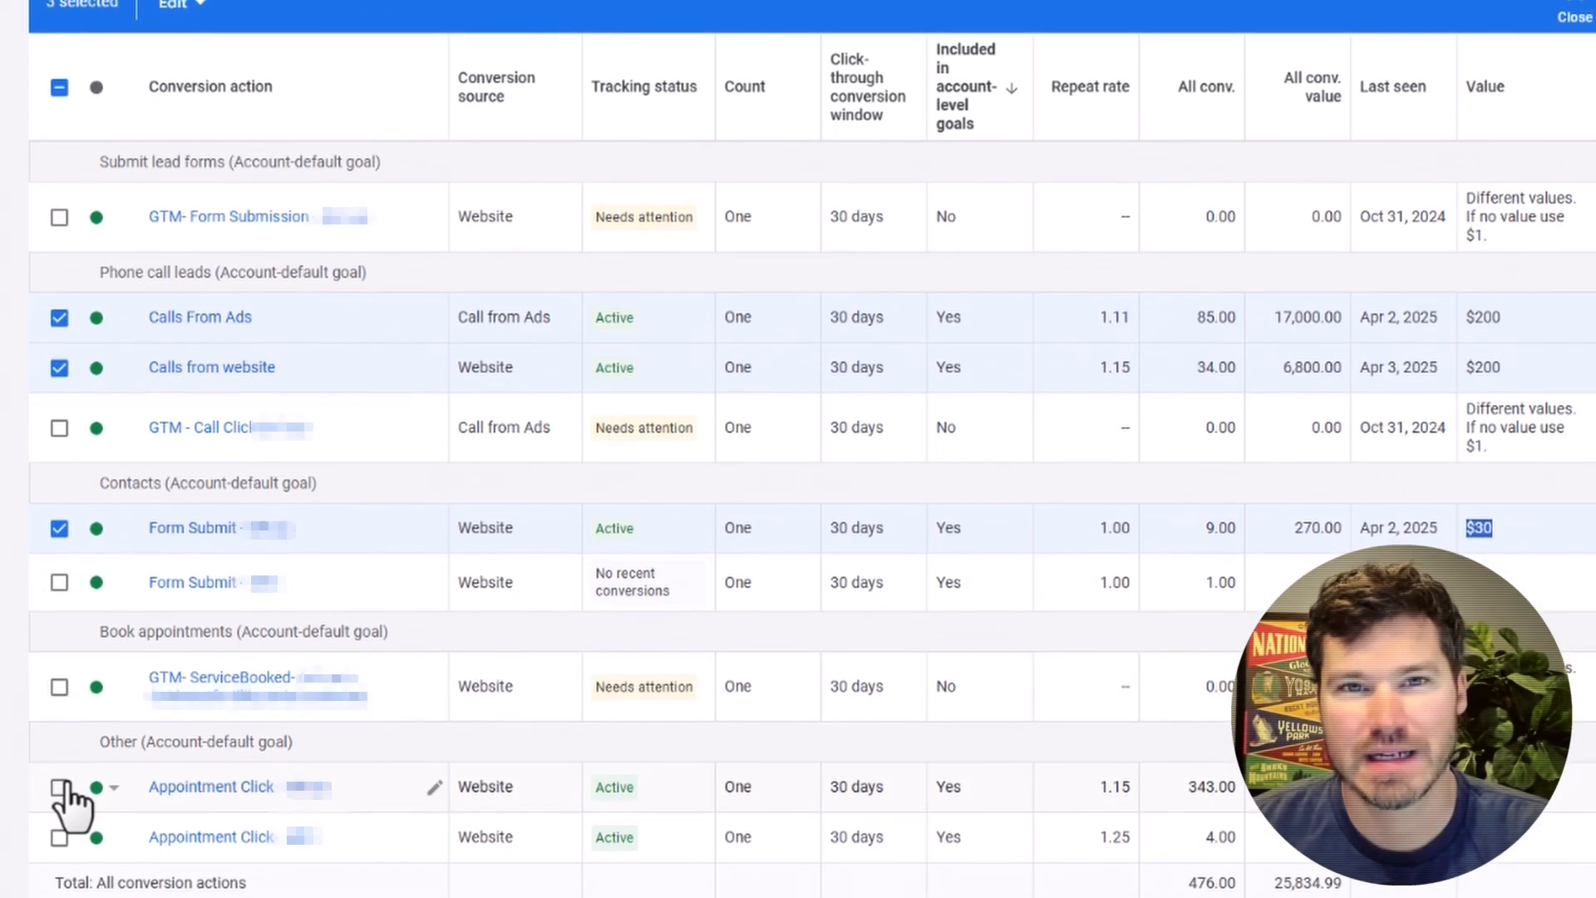
scroll("down", 3)
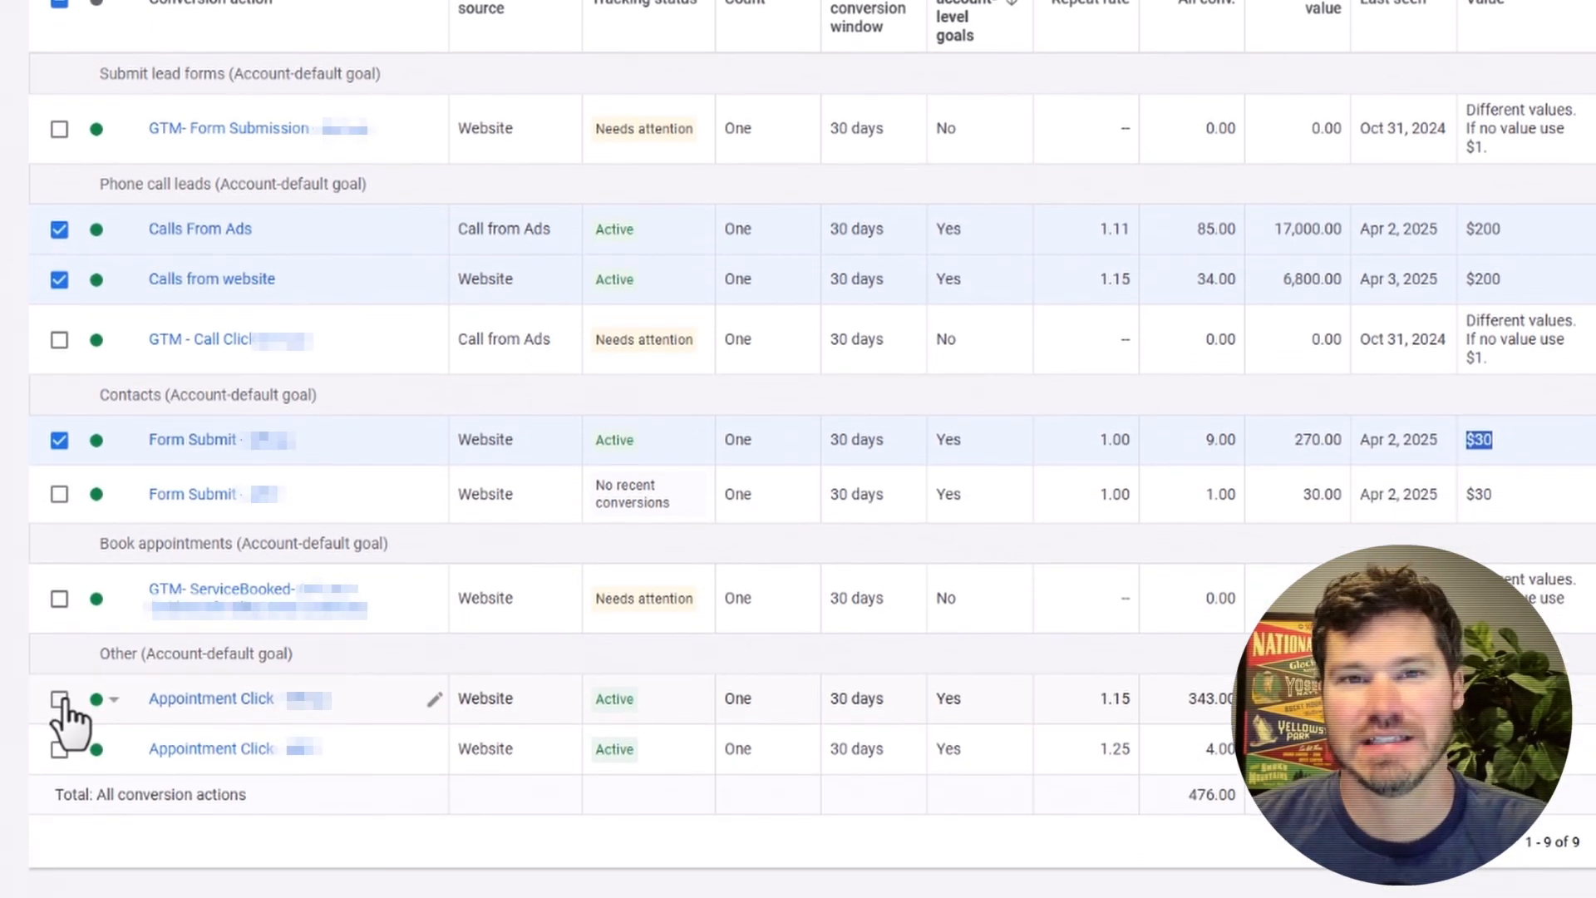
left_click(59, 698)
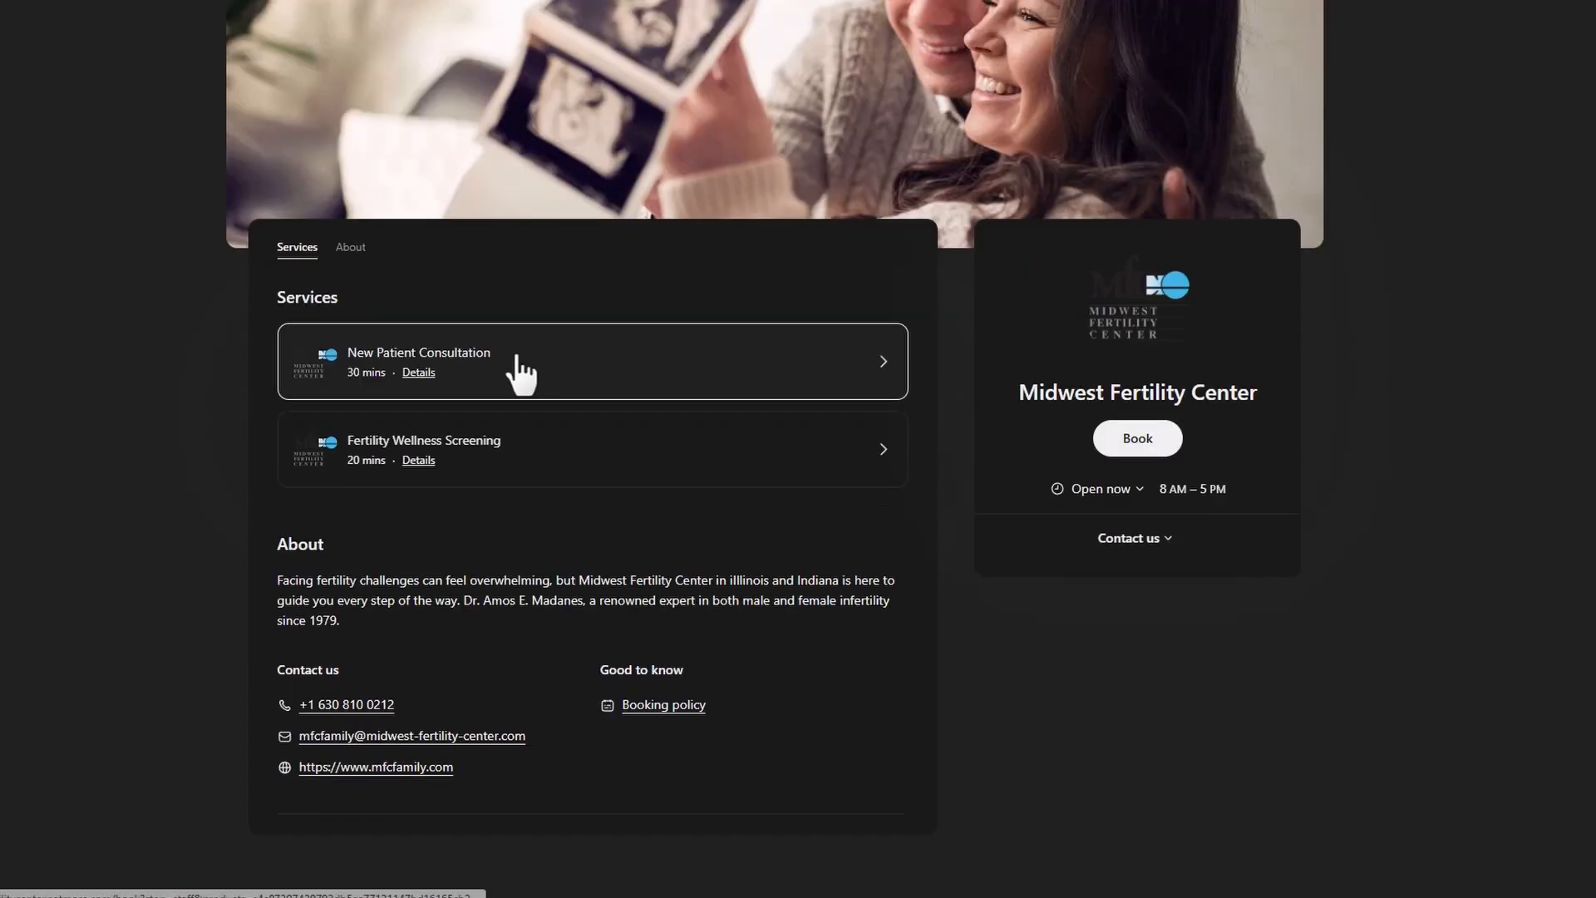
Pick the New Patient Consultation service card on the fertility booking page
left_click(591, 360)
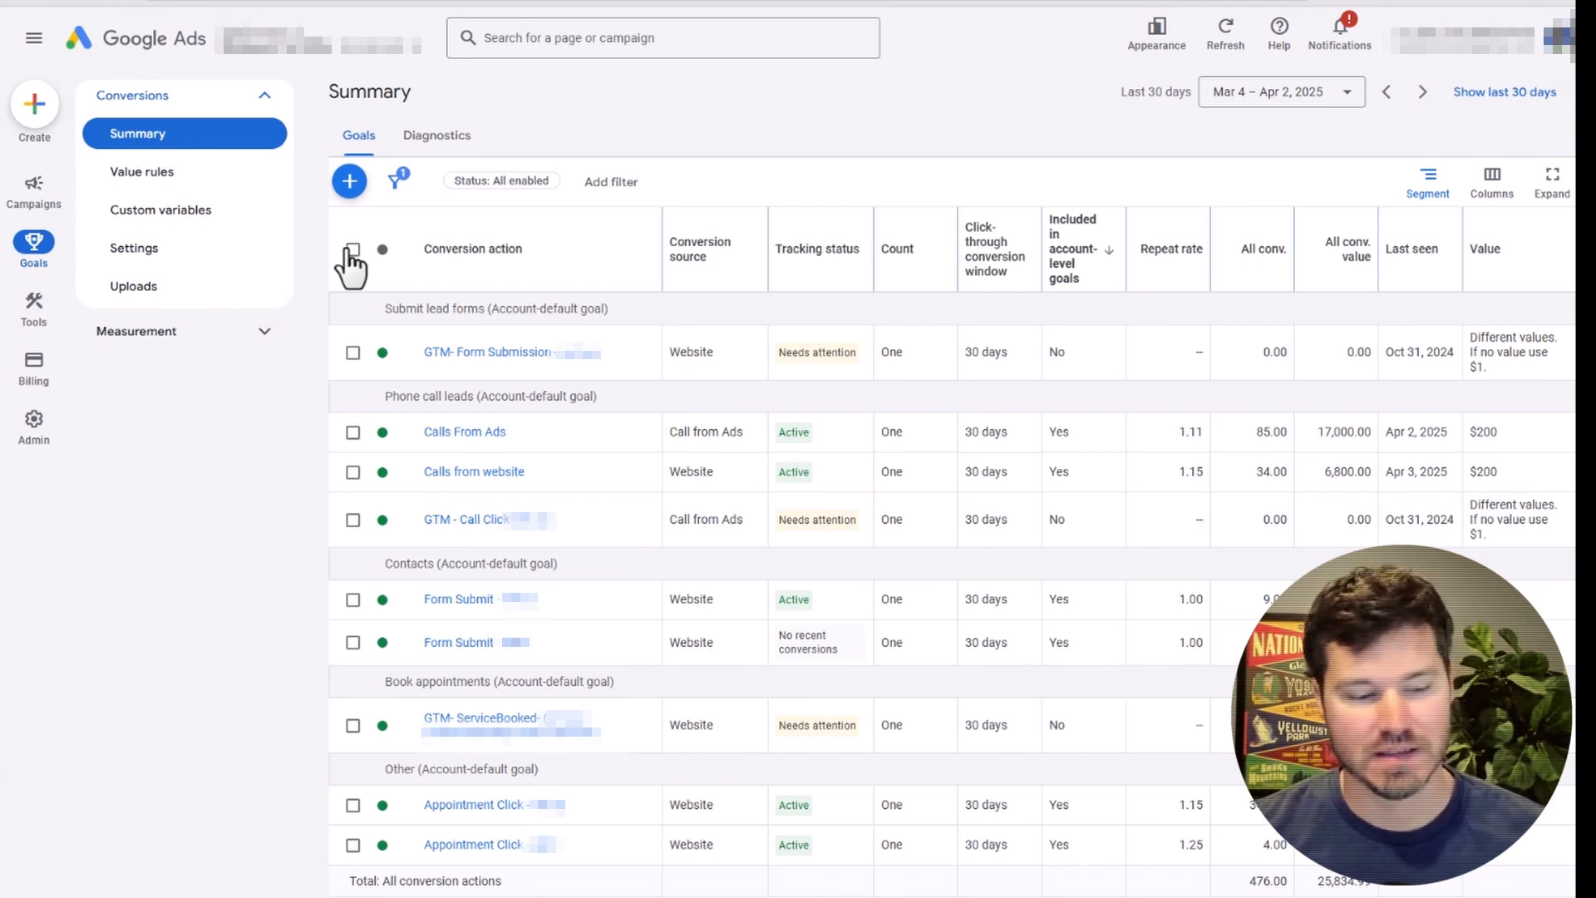
left_click(321, 11)
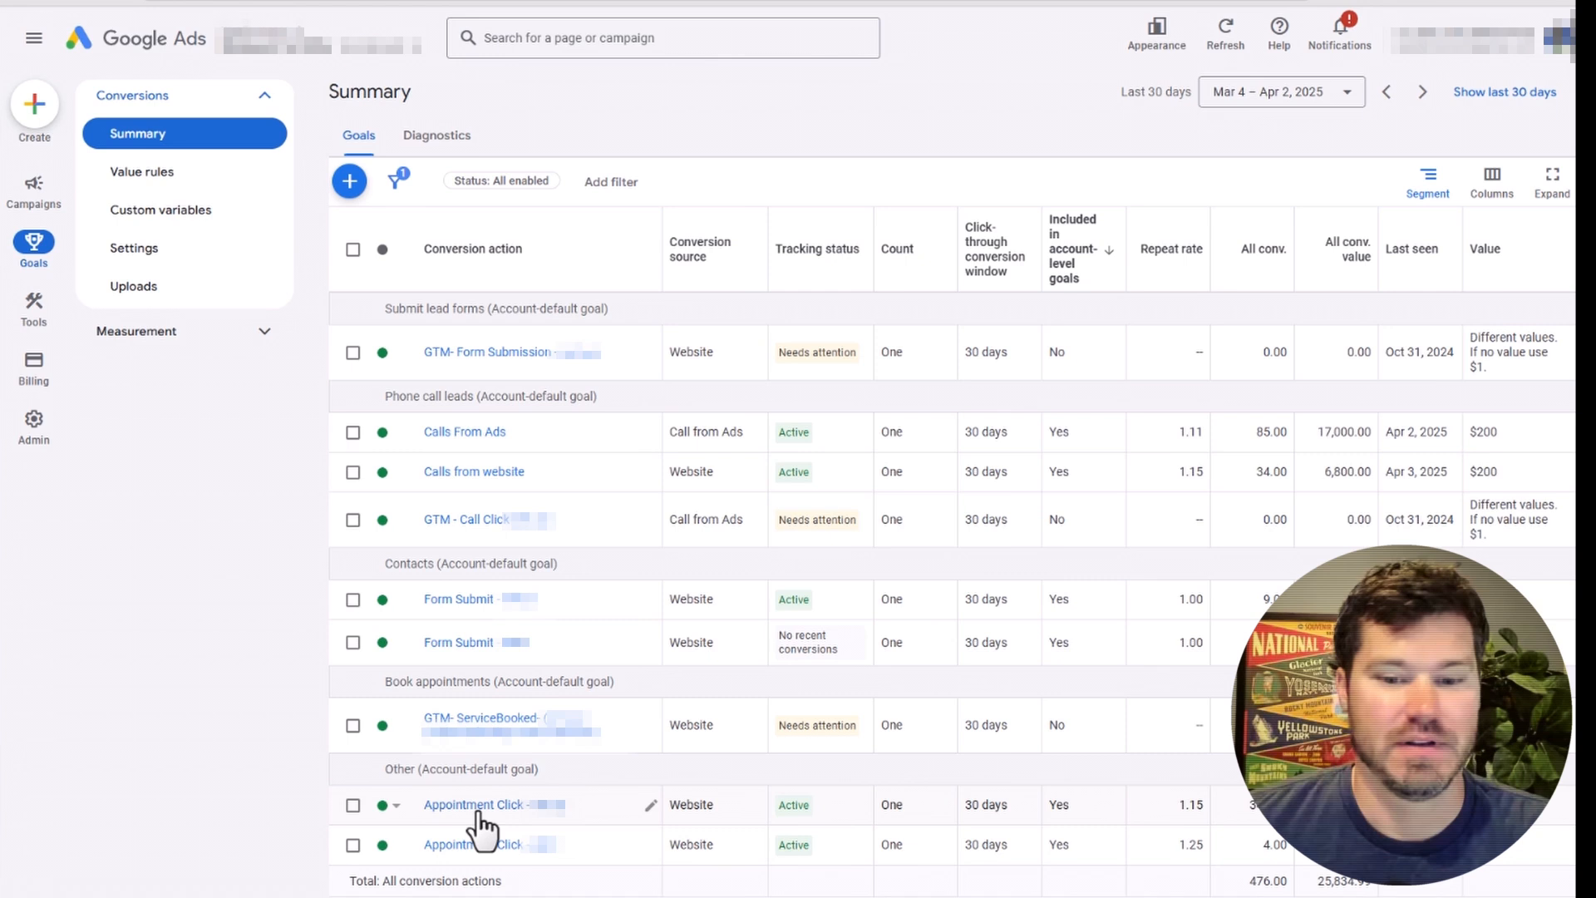
mouse_move(463, 530)
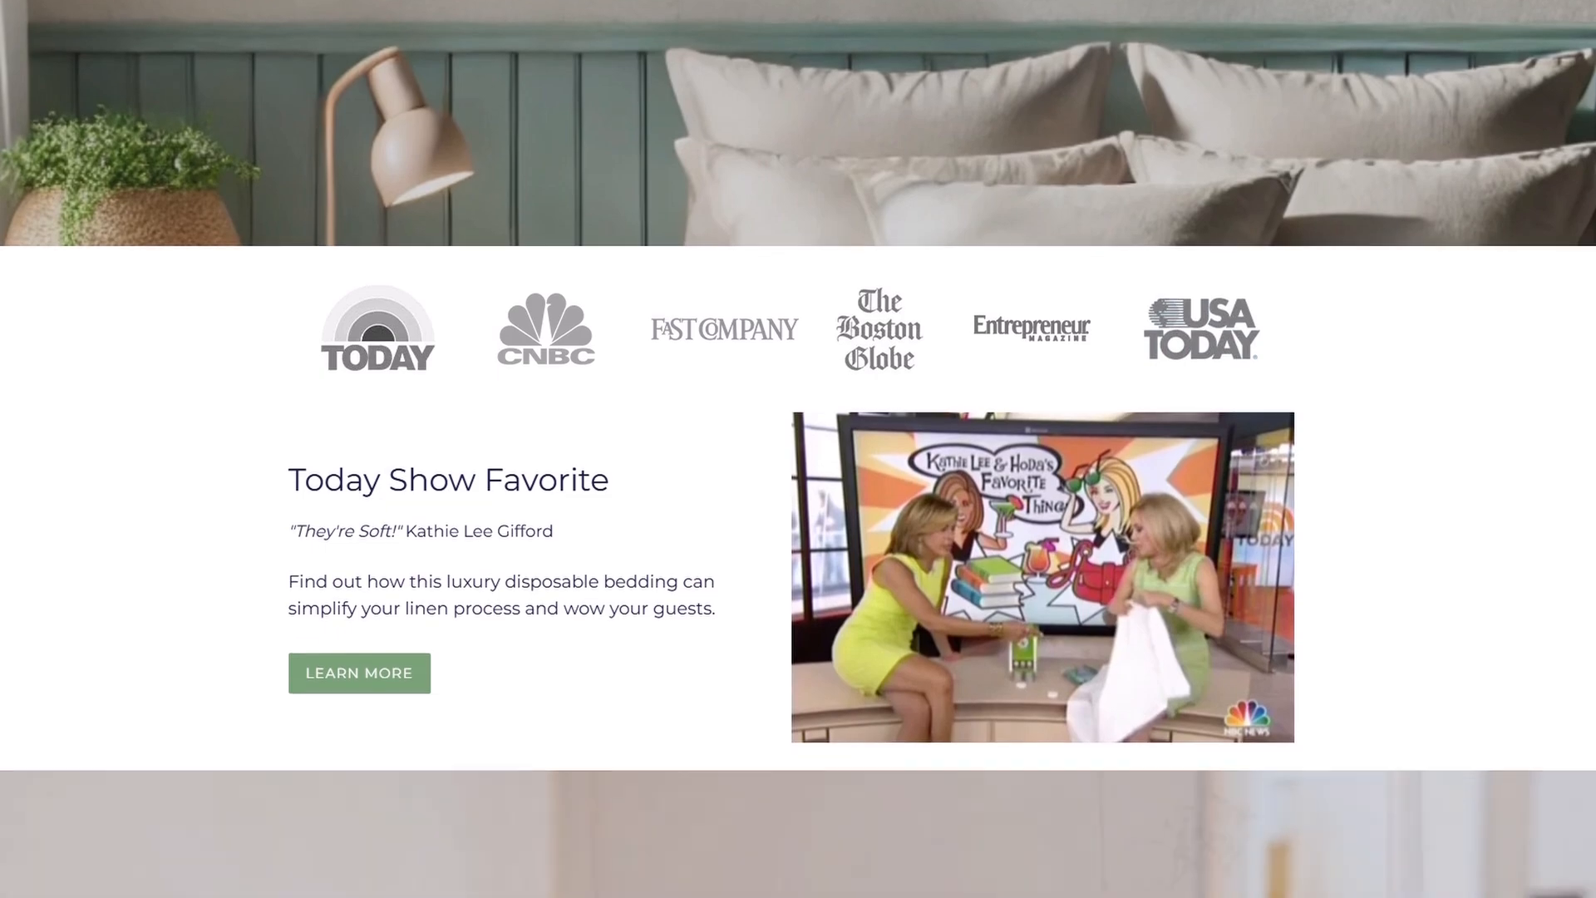
scroll("down", 3)
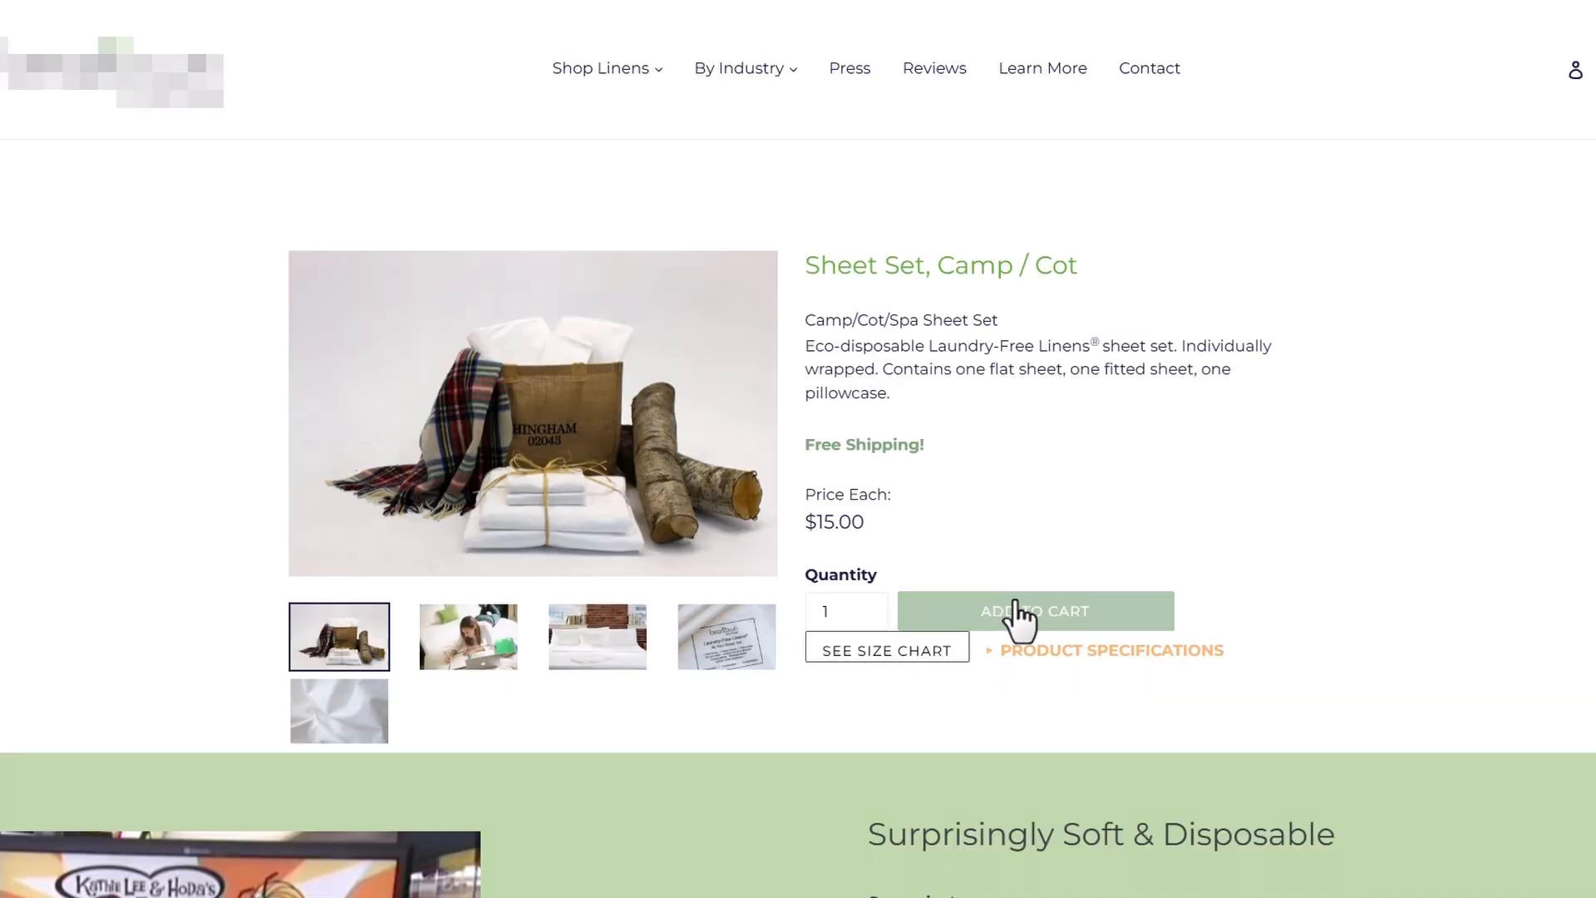
Add the Sheet Set, Camp / Cot to the cart for a $15.00 subtotal
left_click(1149, 69)
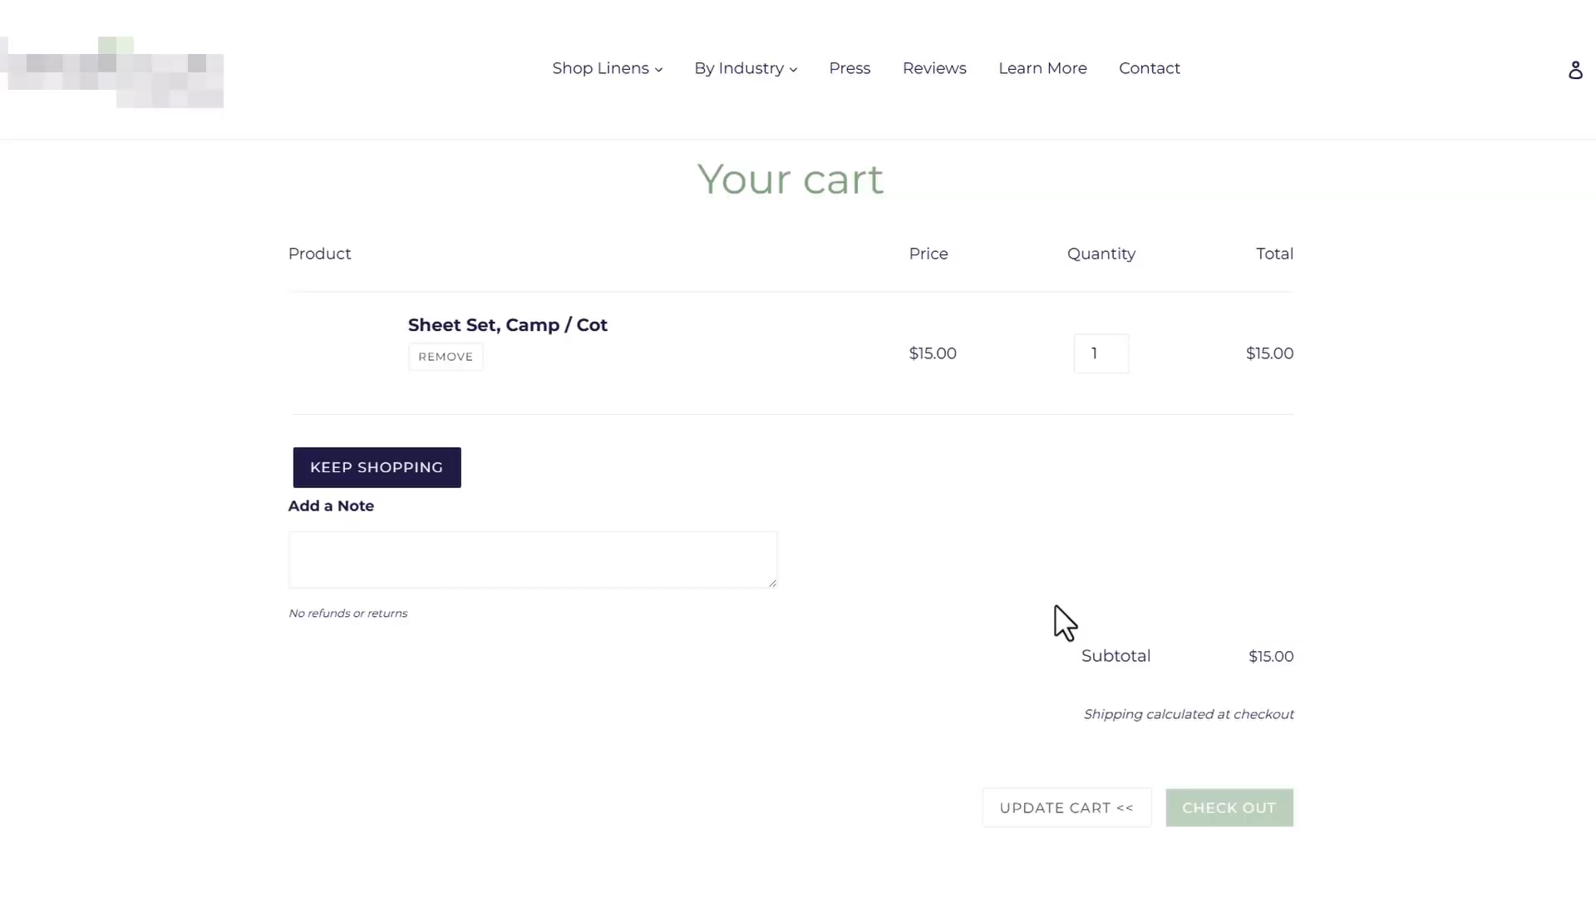
left_click(1228, 807)
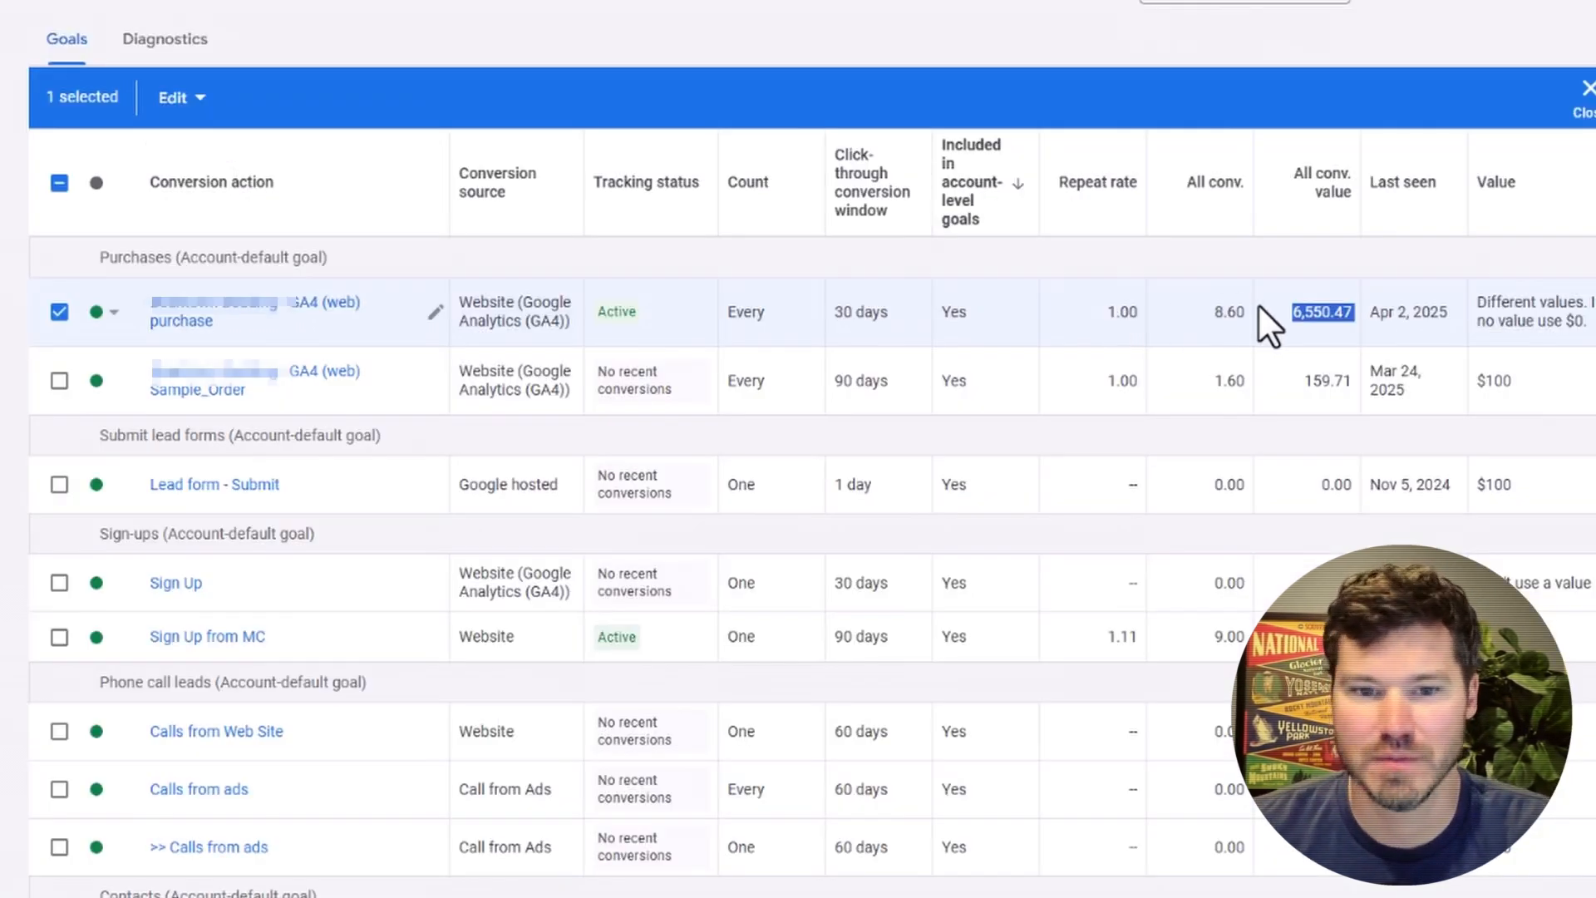
left_click(58, 380)
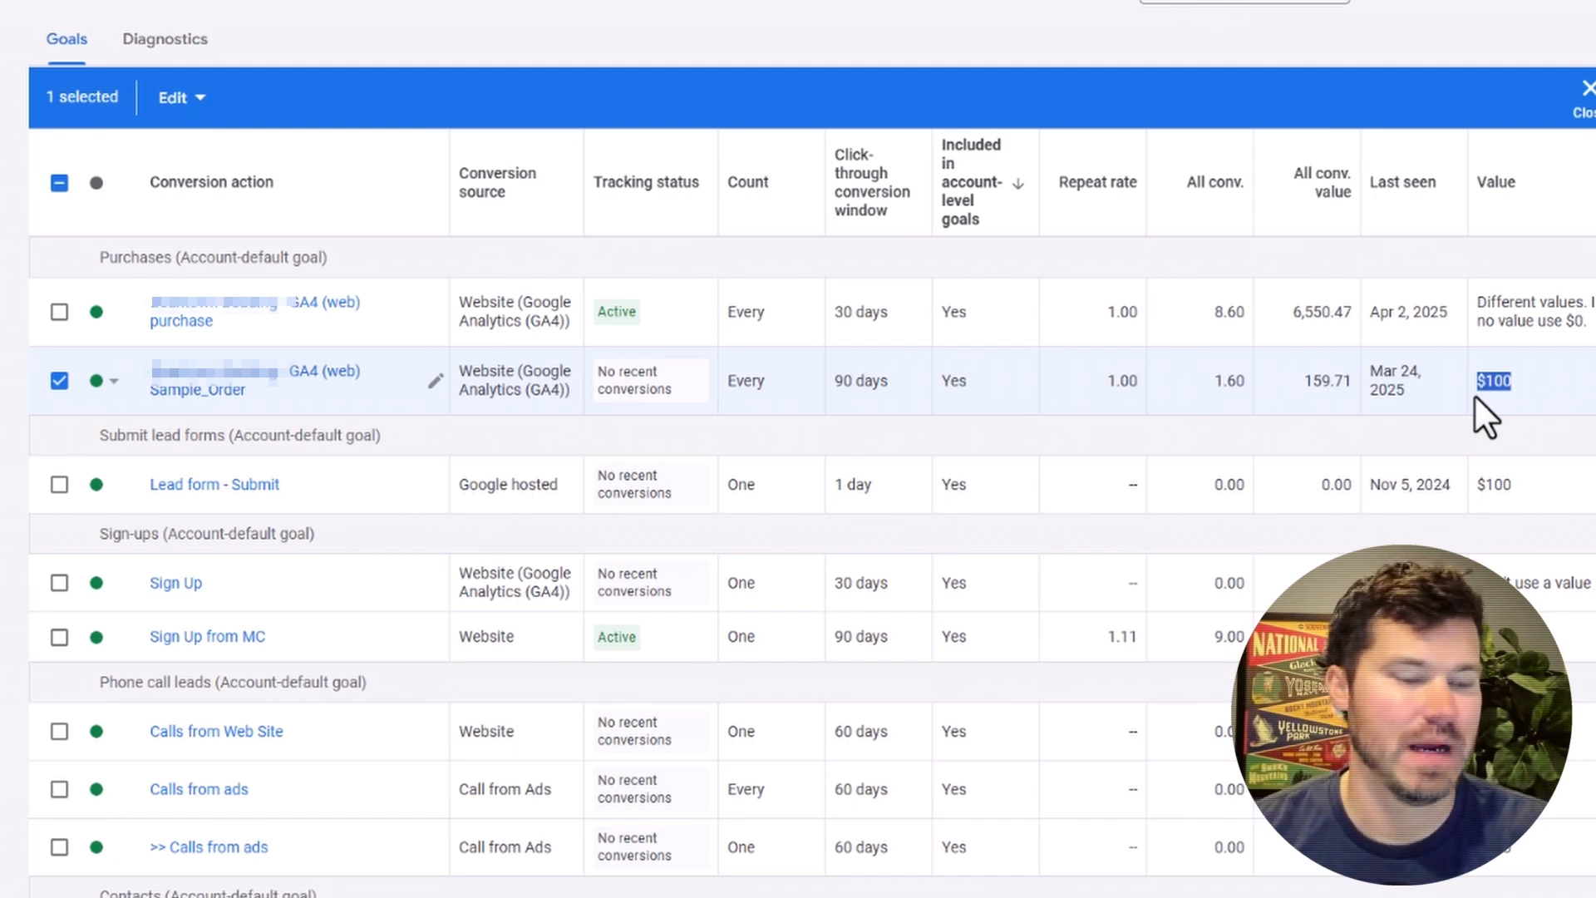
left_click(58, 380)
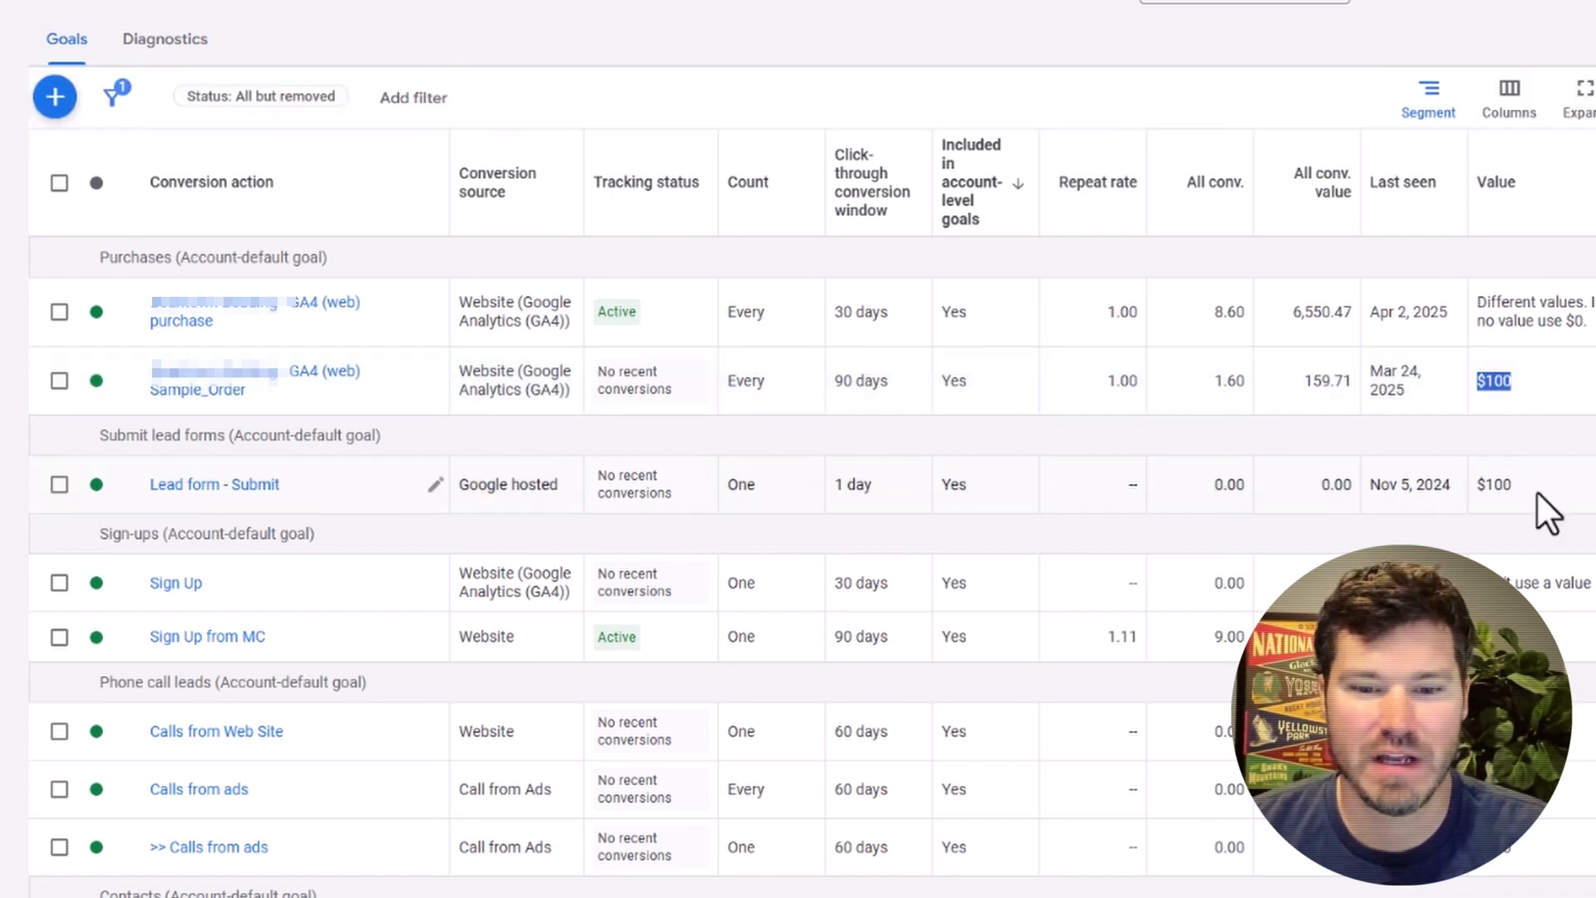
left_click(58, 636)
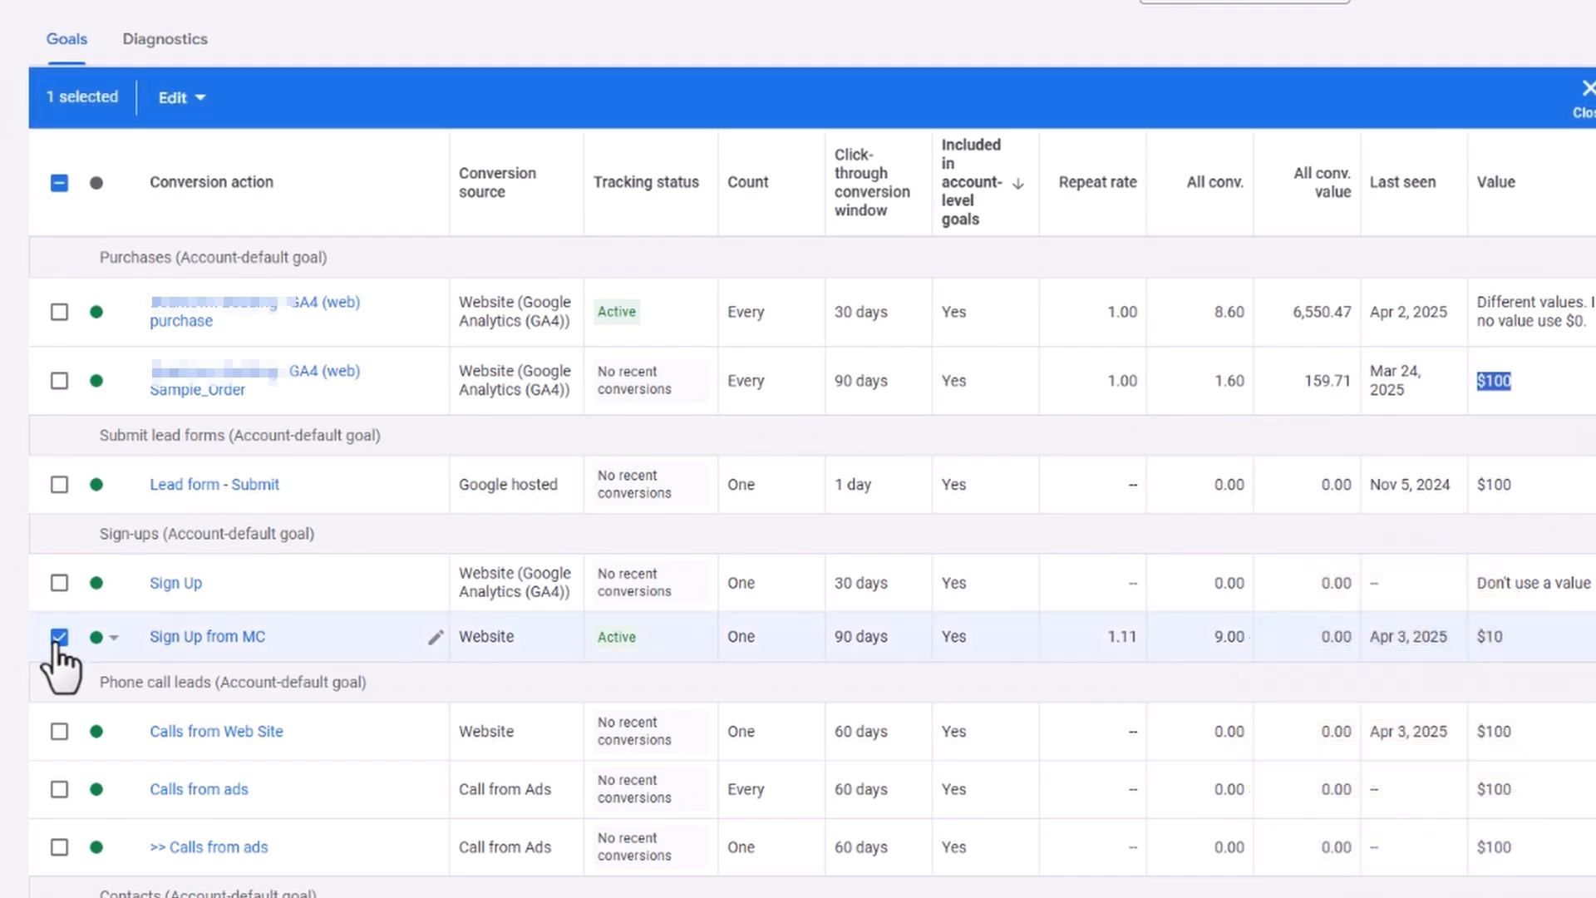
mouse_move(1546, 662)
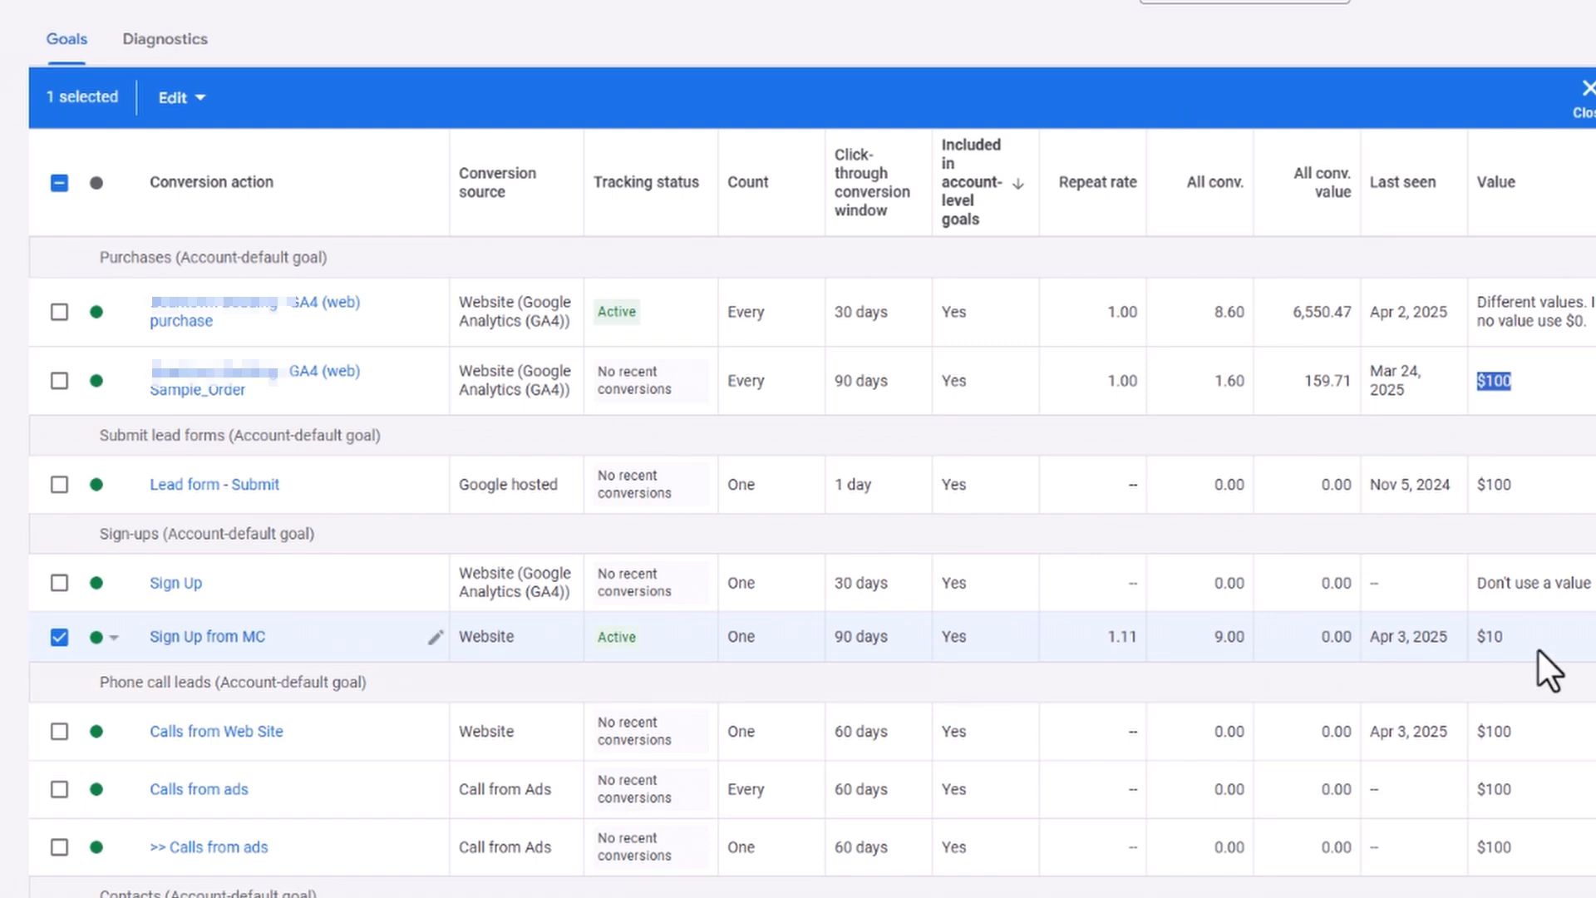
left_click(59, 636)
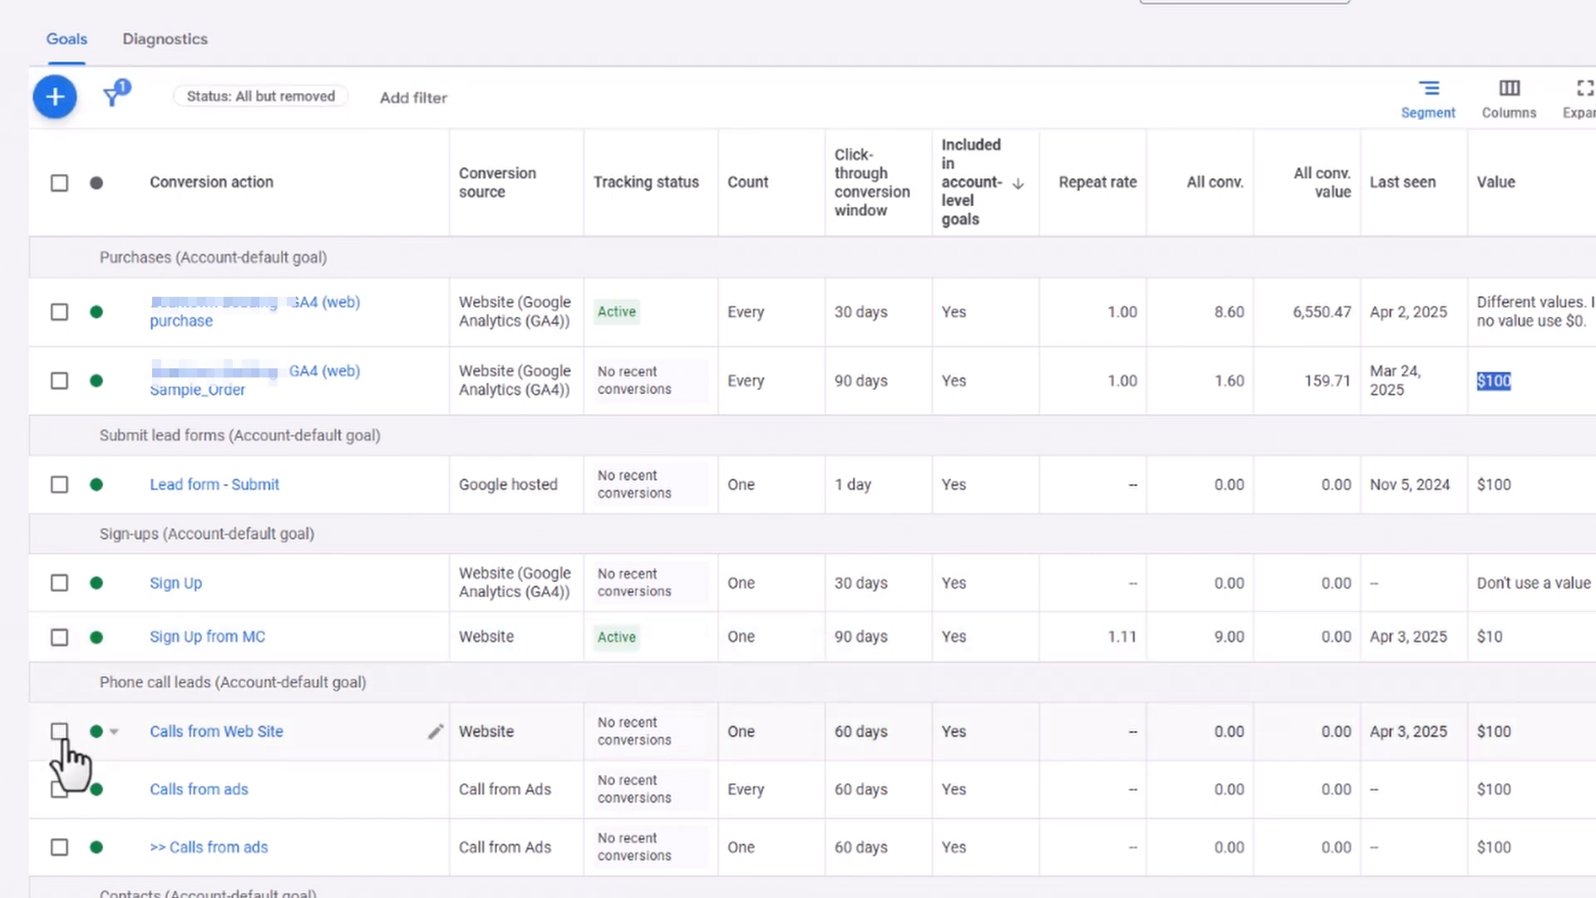
left_click(58, 730)
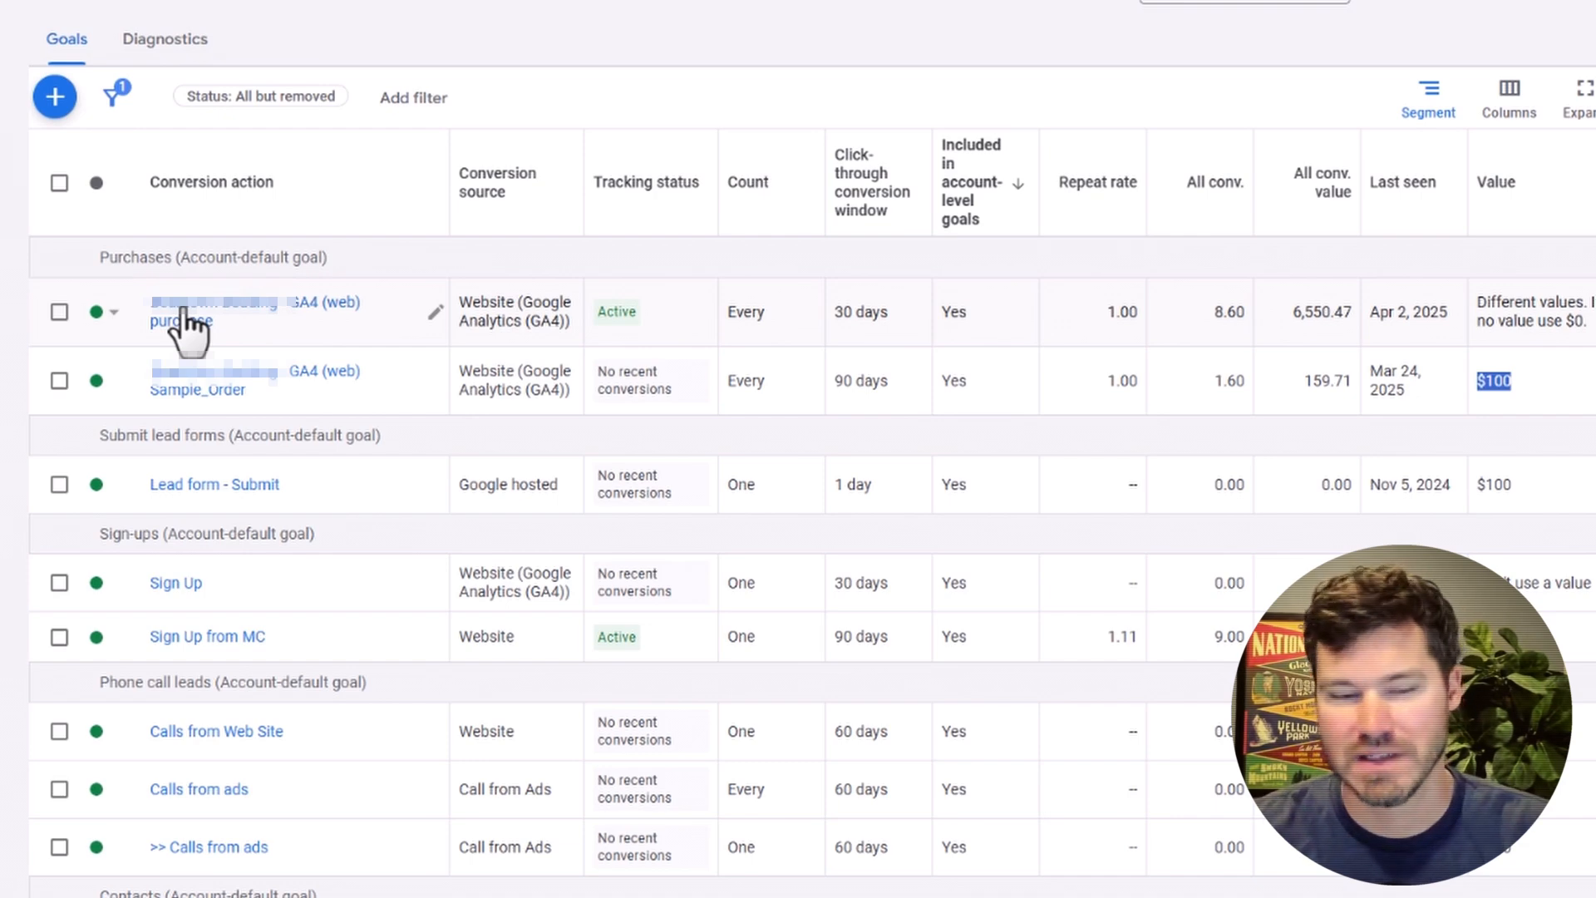
mouse_move(249, 341)
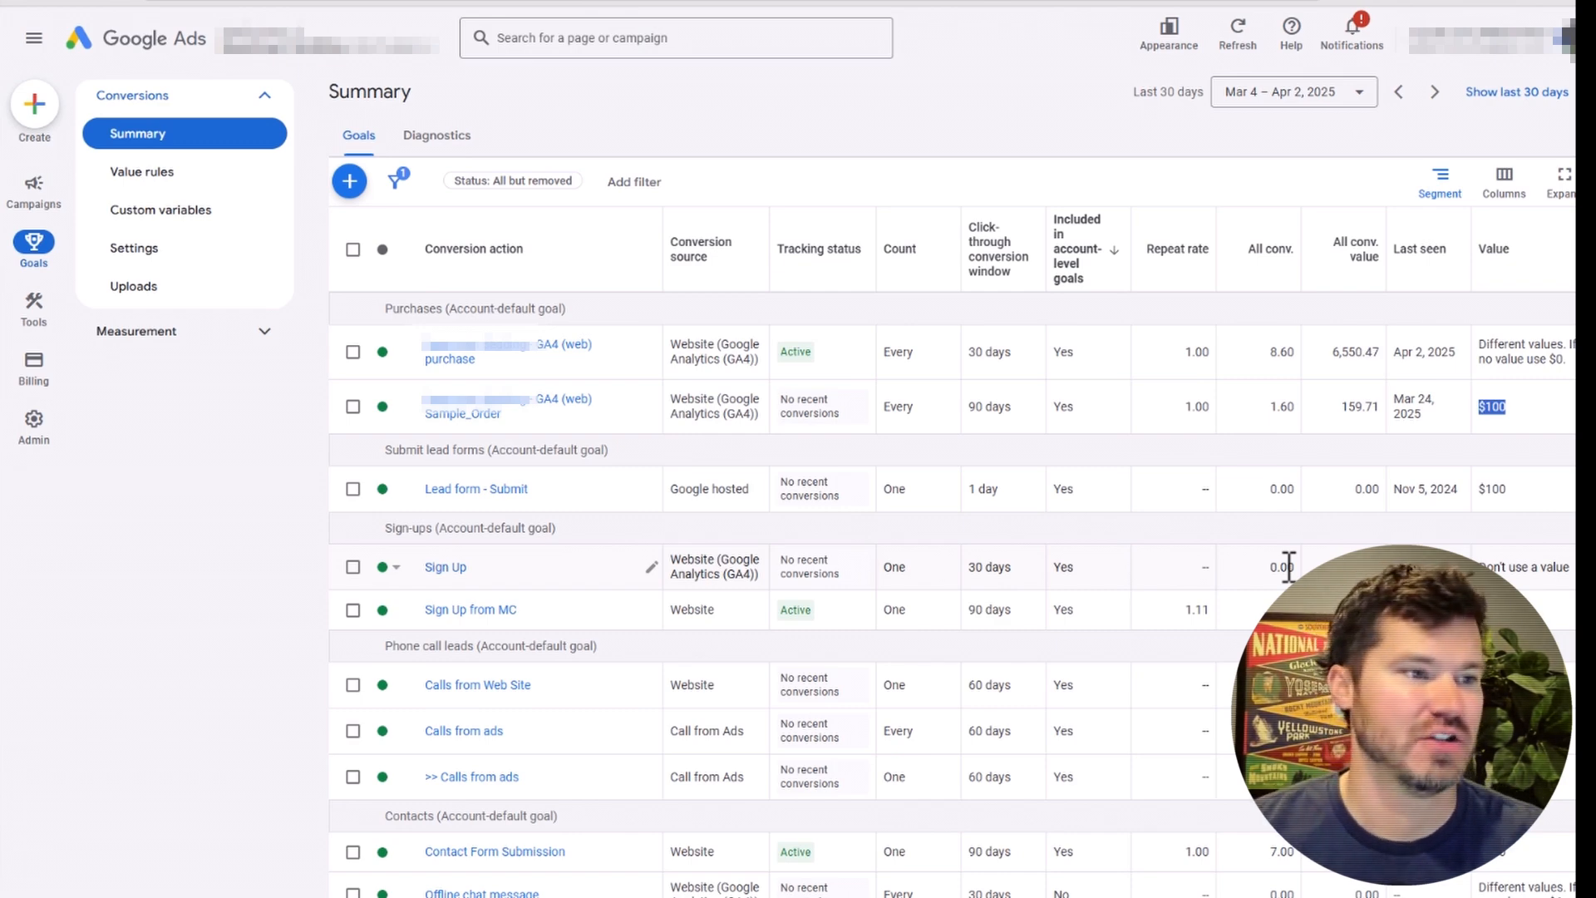
Go to Campaigns and scroll the campaigns table with budgets and statuses
left_click(34, 192)
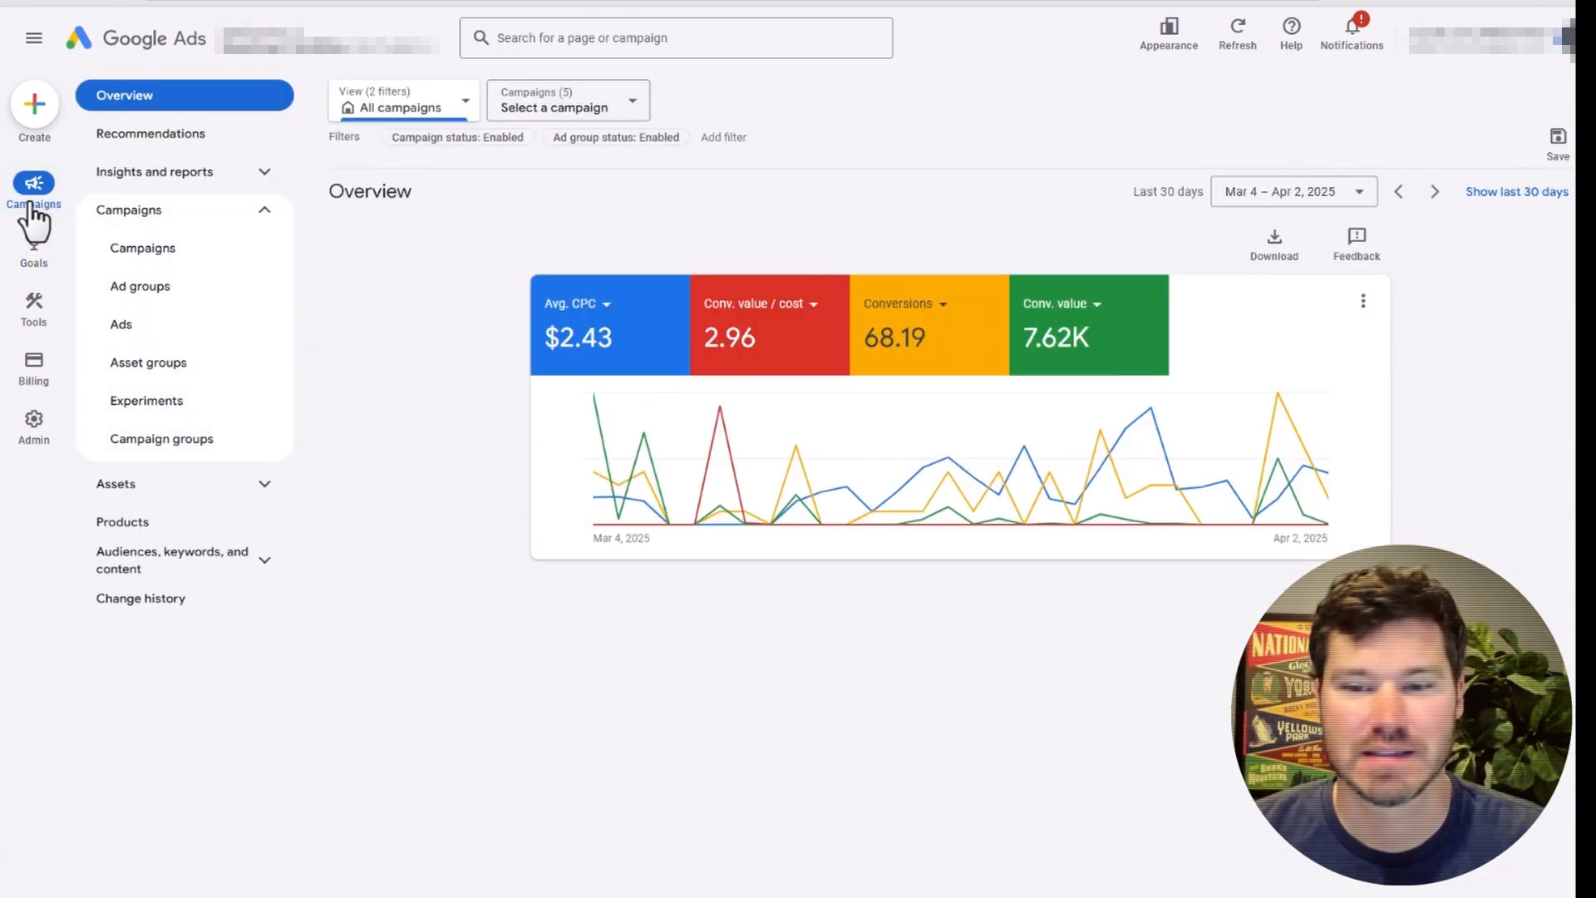
left_click(142, 248)
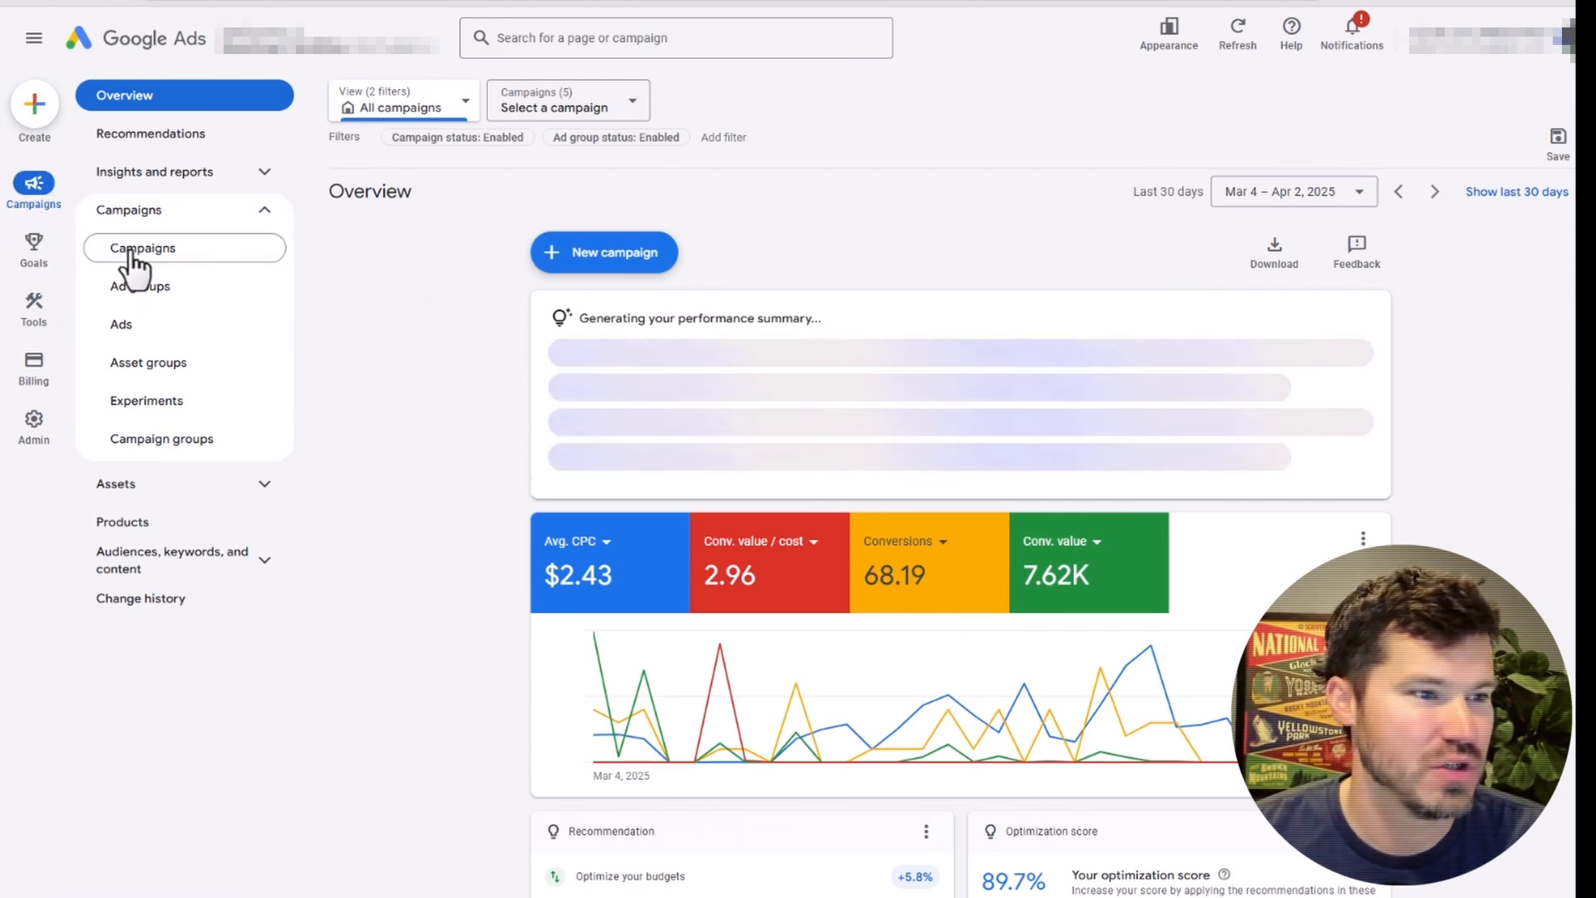
left_click(142, 248)
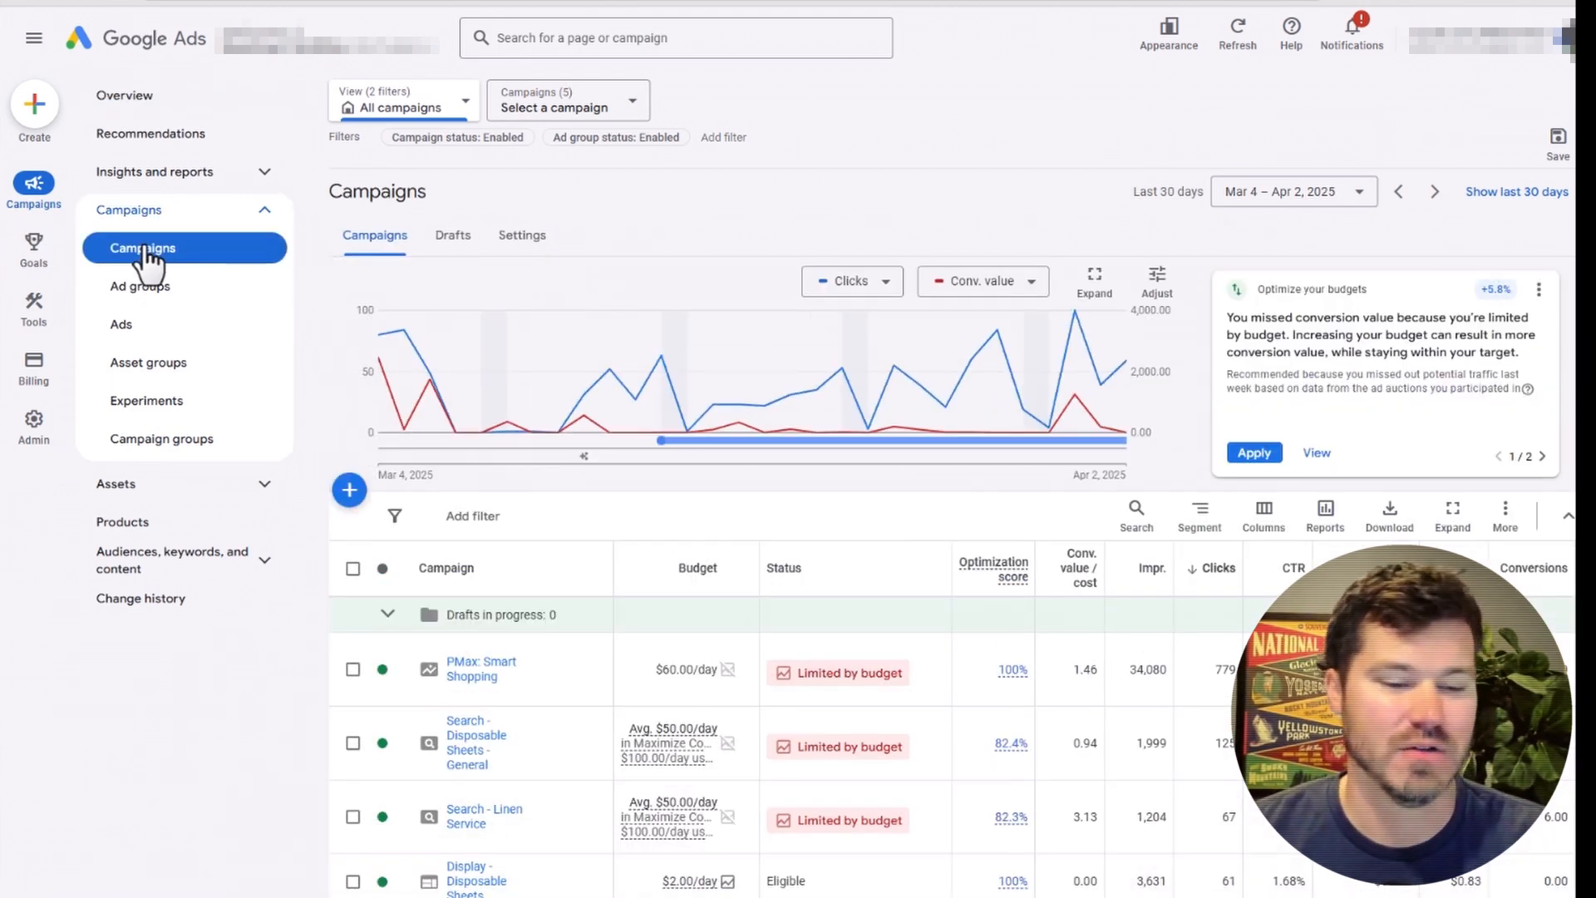
scroll("down", 3)
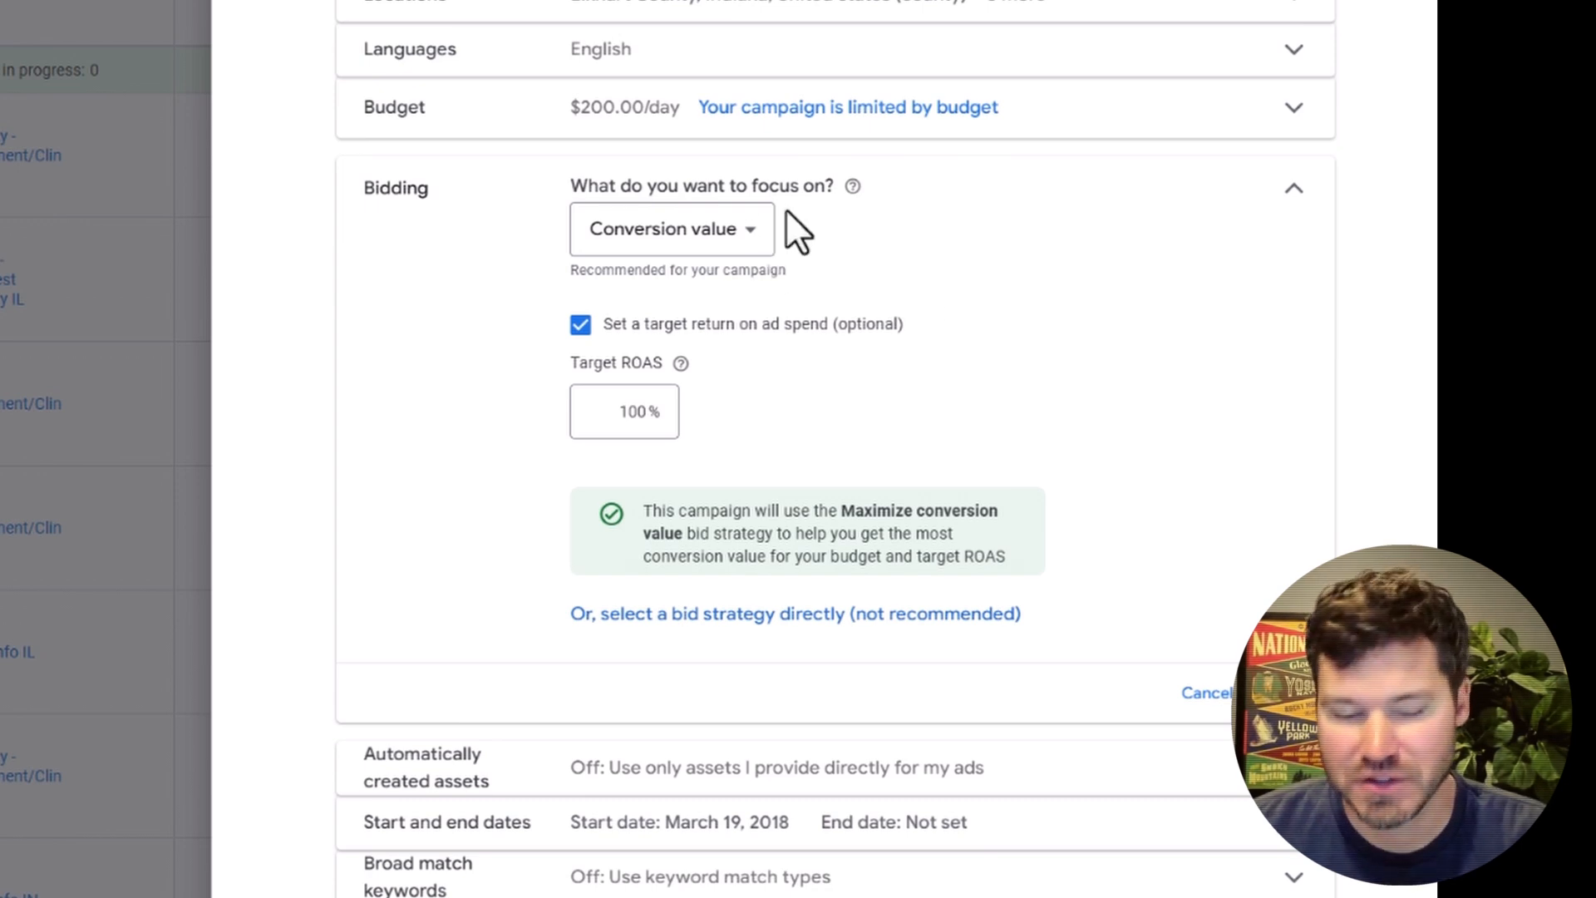
mouse_move(872, 254)
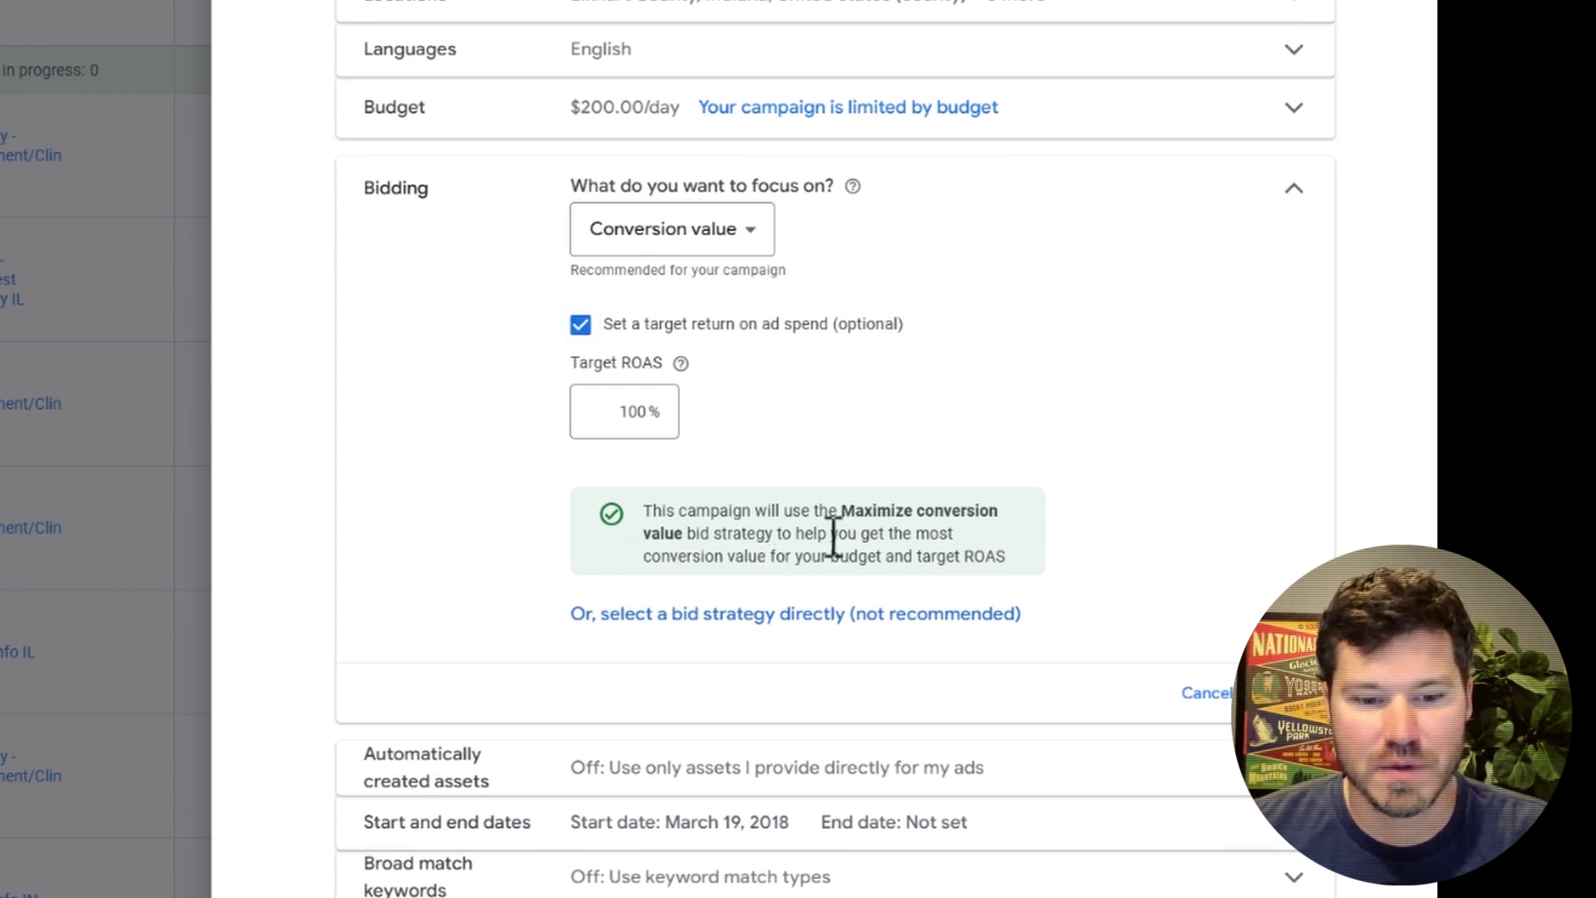
mouse_move(641, 576)
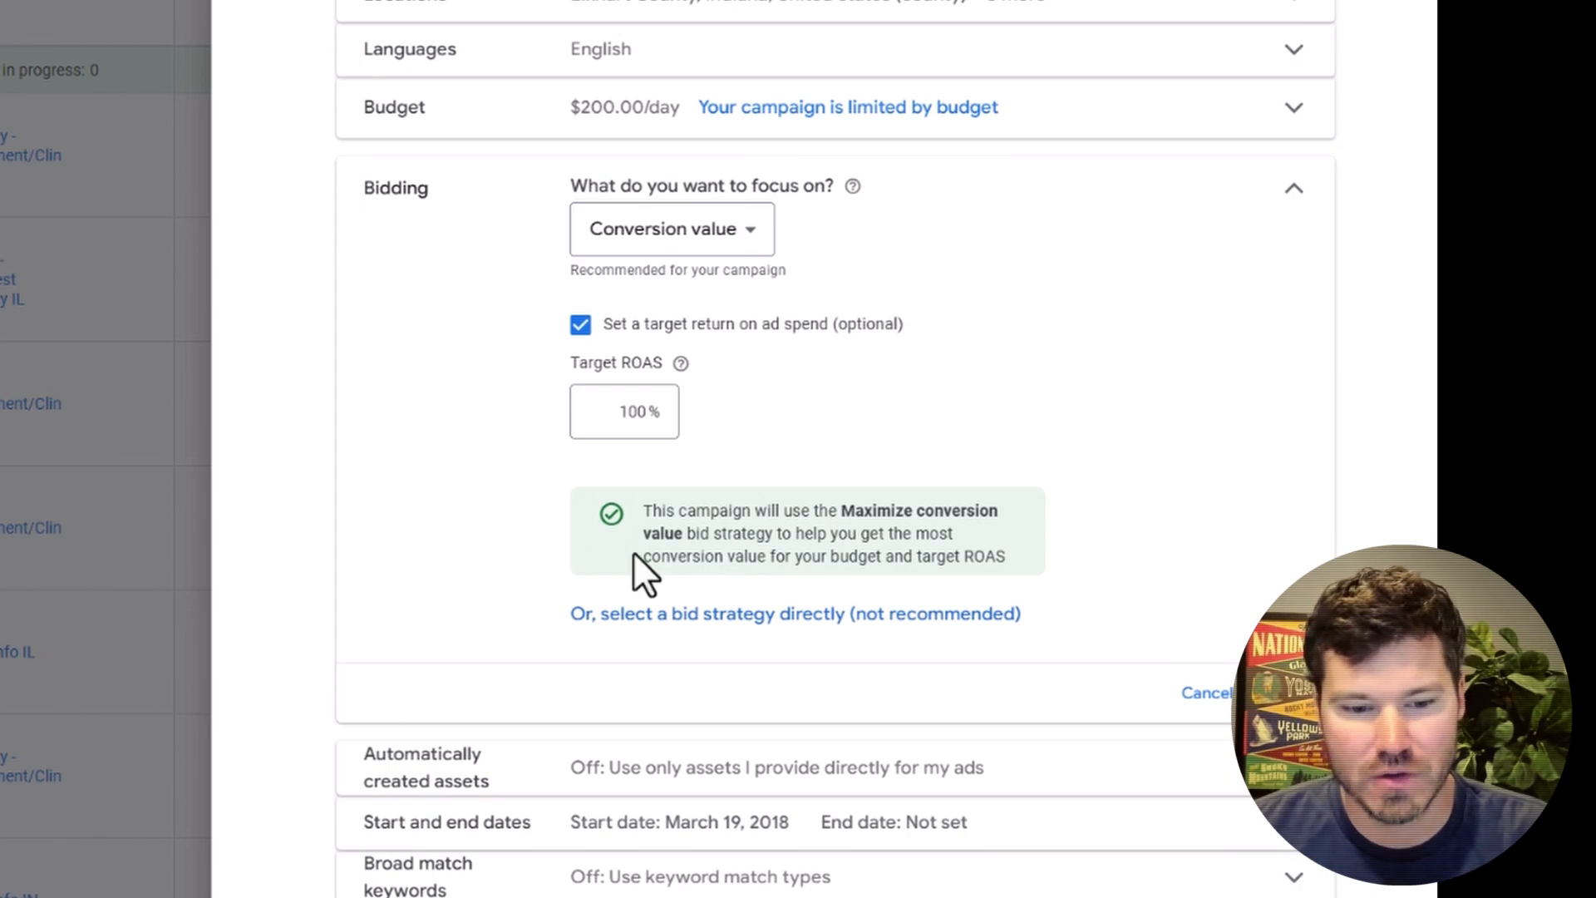
Highlight the Maximize conversion value note in the campaign's bidding settings
left_click_drag(643, 556, 1005, 556)
type("110")
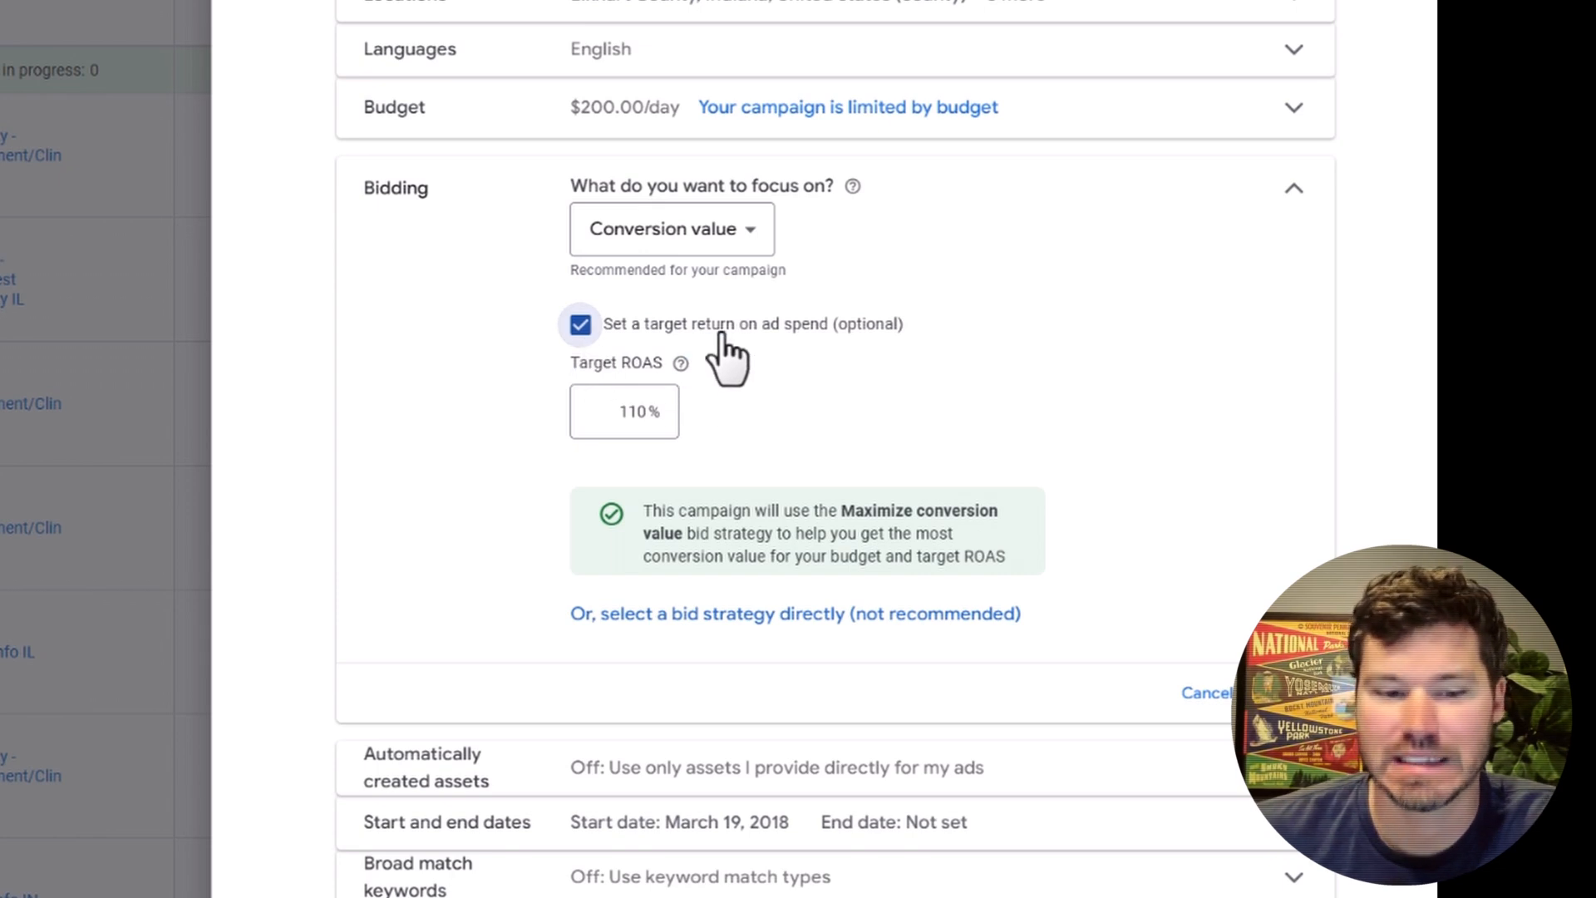
Change the campaign's target ROAS from 110% to 200%
left_click(625, 412)
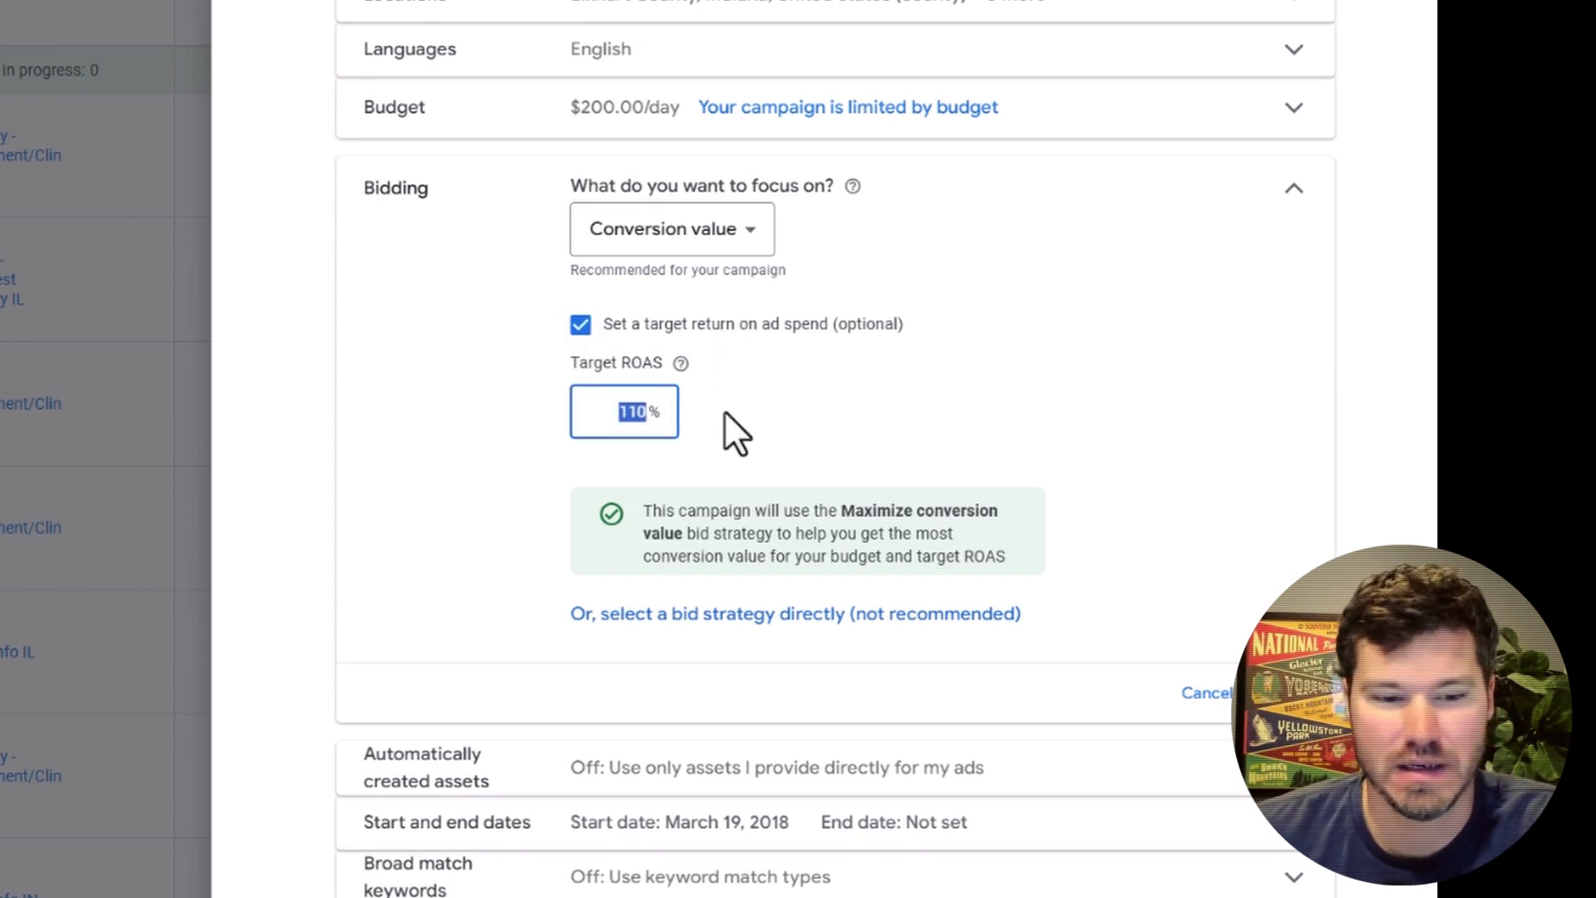
type("200")
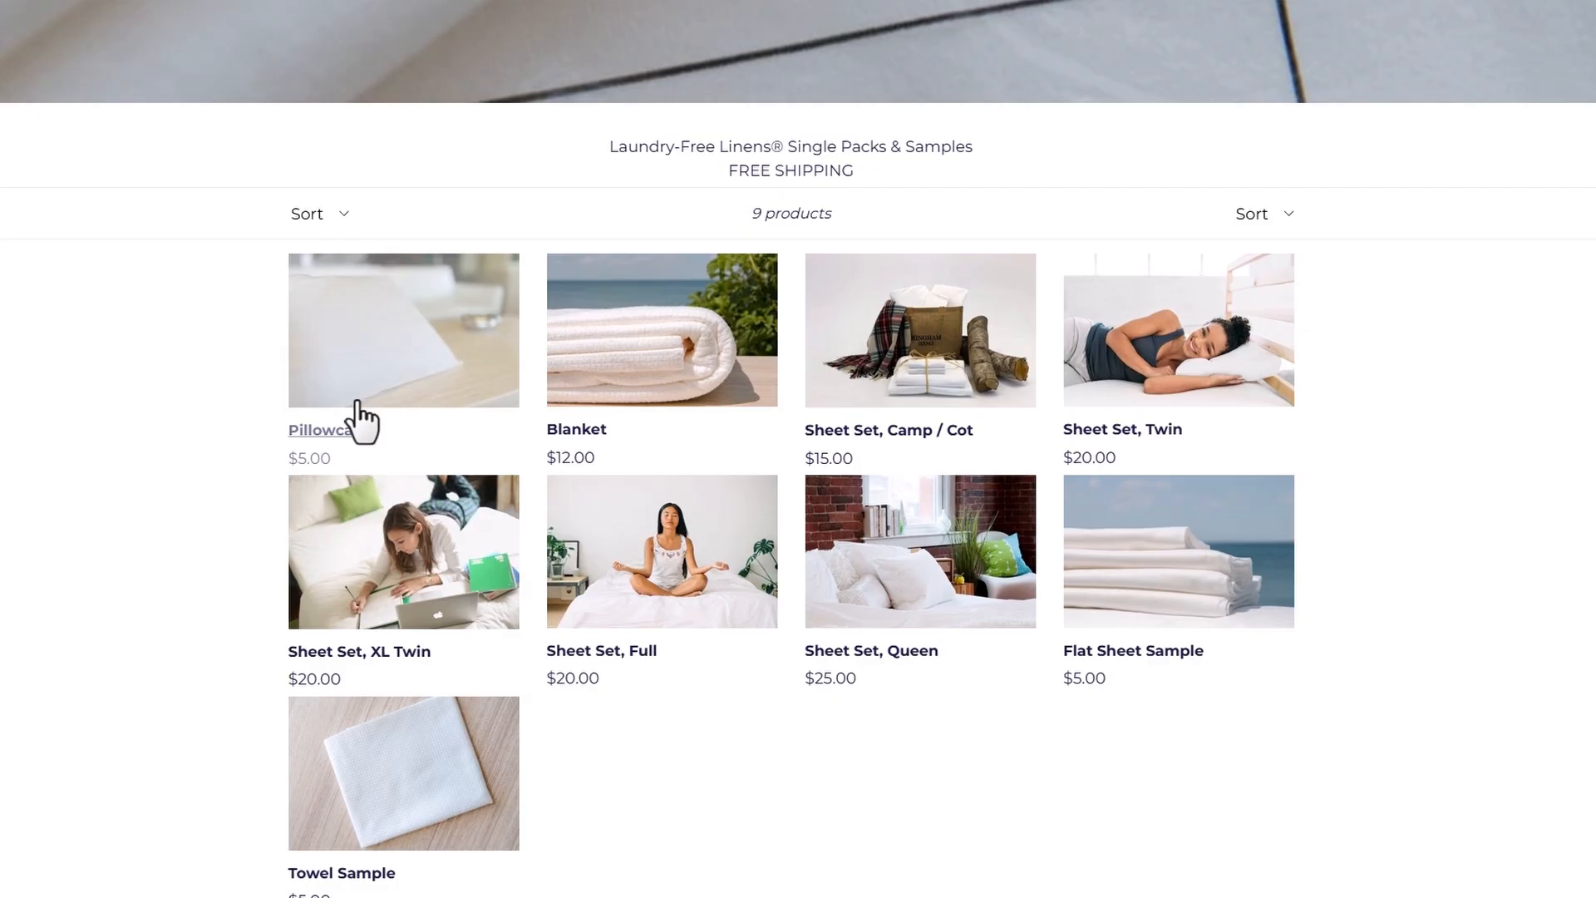
Scroll the Single Packs & Samples grid to view the nine priced linen products
scroll("down", 3)
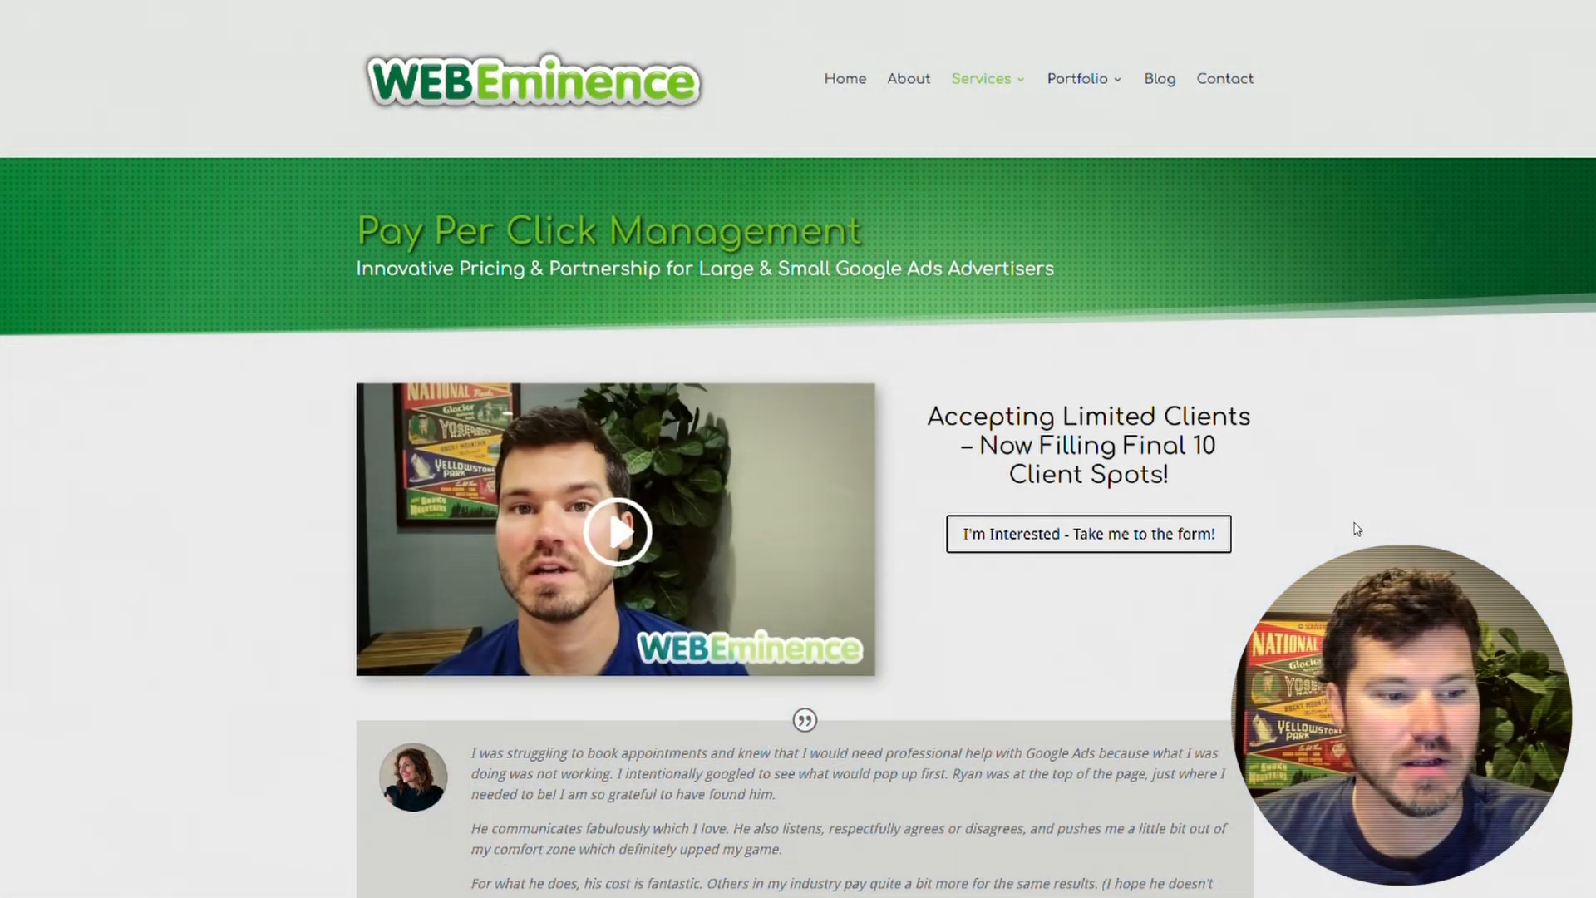
Scroll the PPC page past the testimonial to the $495 startup and $199 monthly pricing
scroll("down", 3)
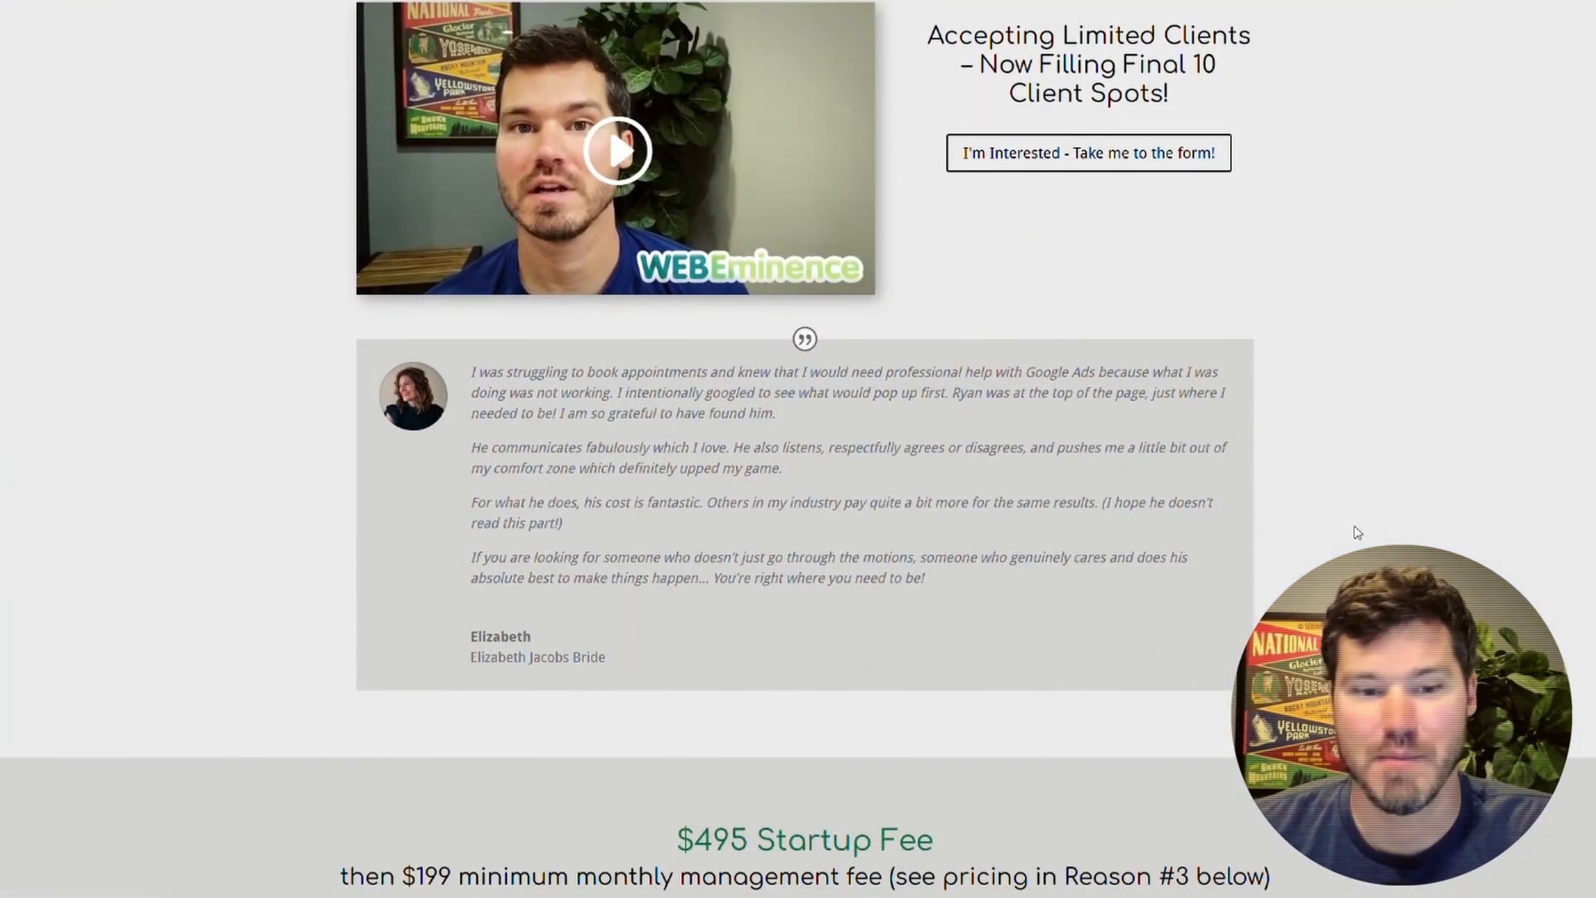
scroll("down", 3)
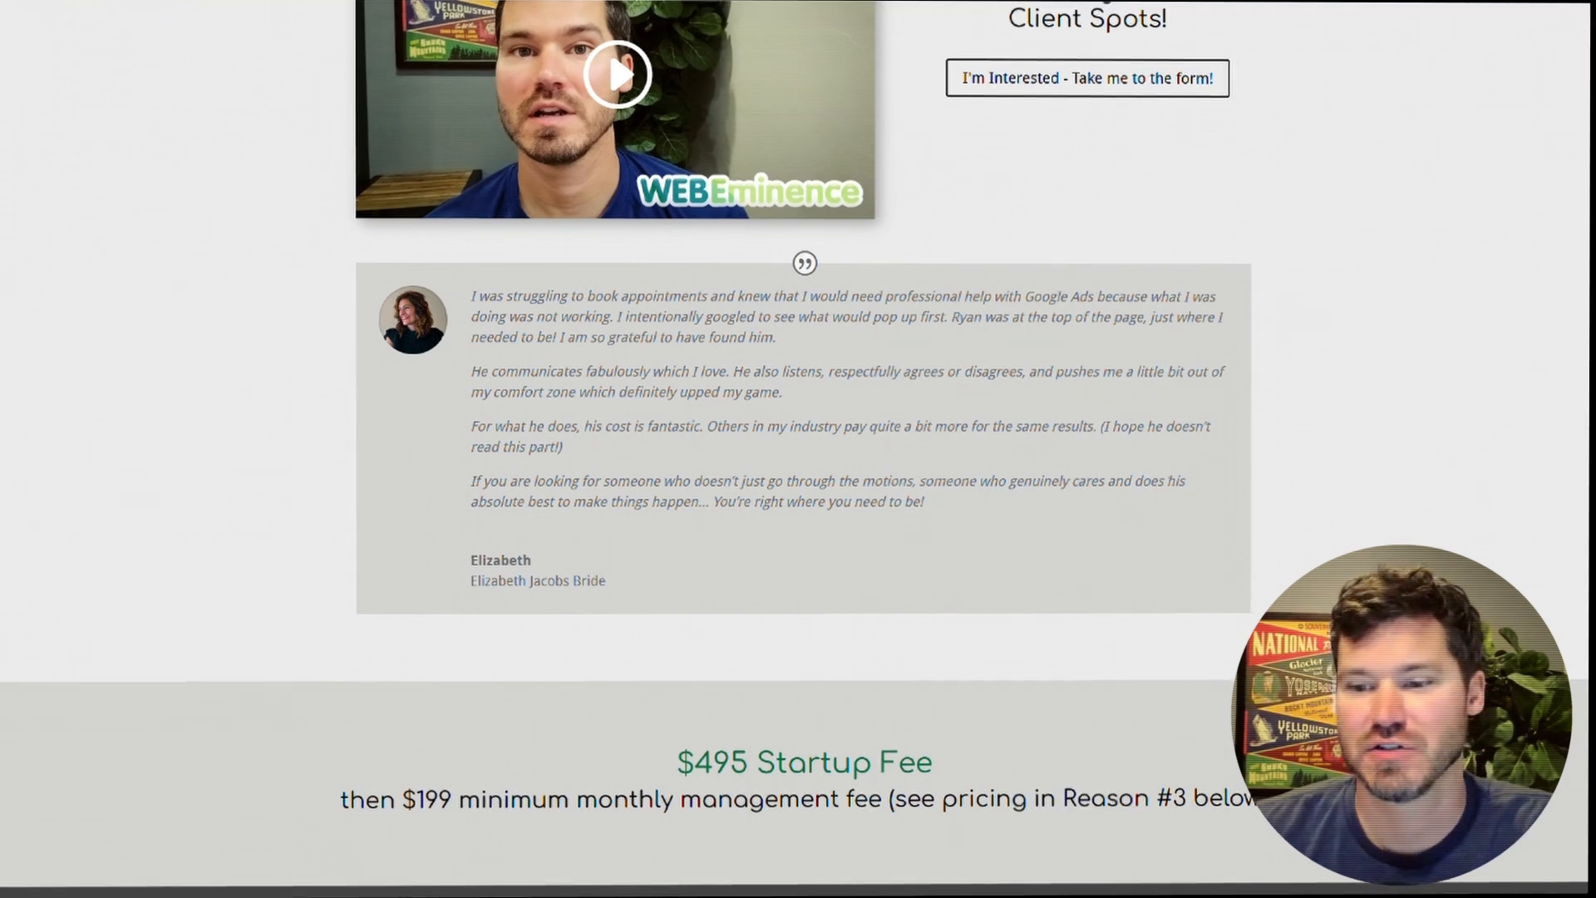